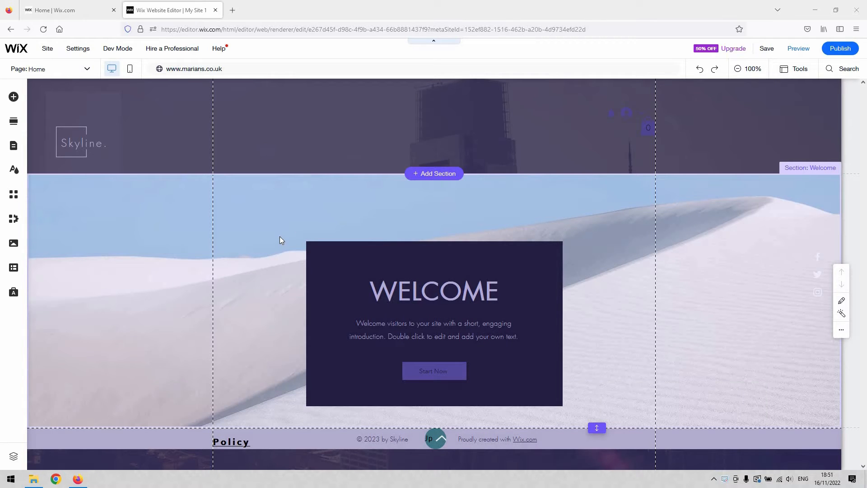
mouse_move(784, 167)
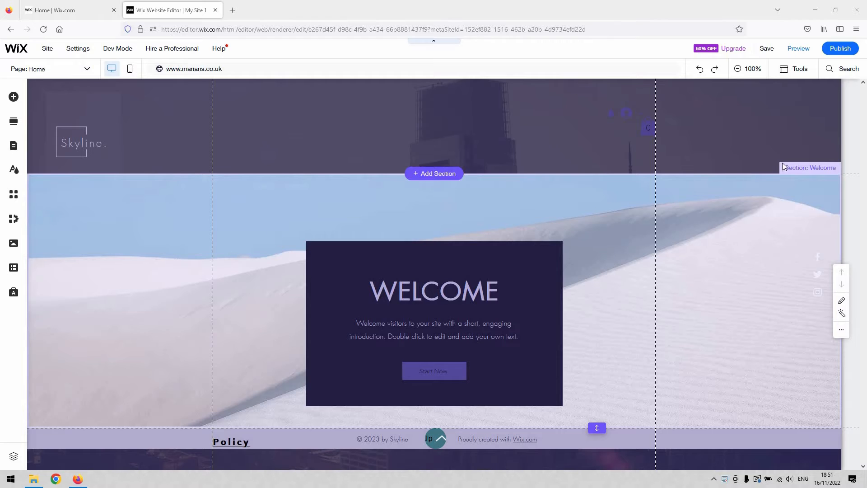
Step: Select the site header and browse horizontal menu designs under Add Elements > Menu & Anchor
left_click(369, 129)
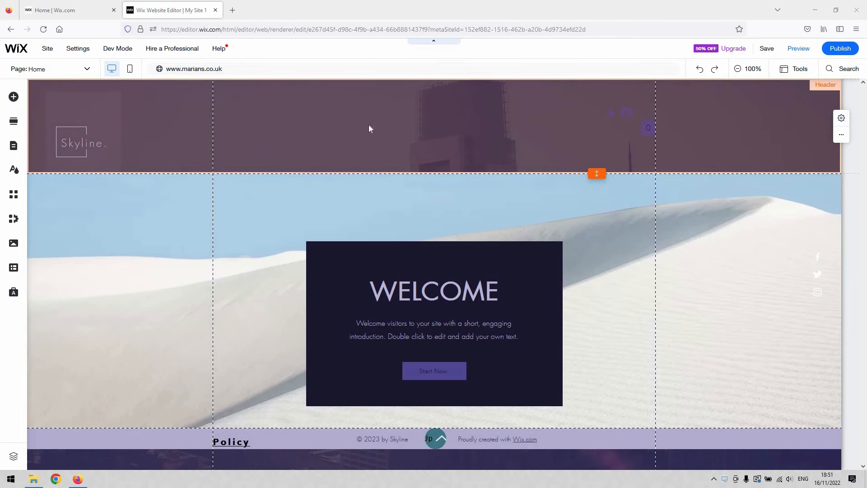
mouse_move(636, 88)
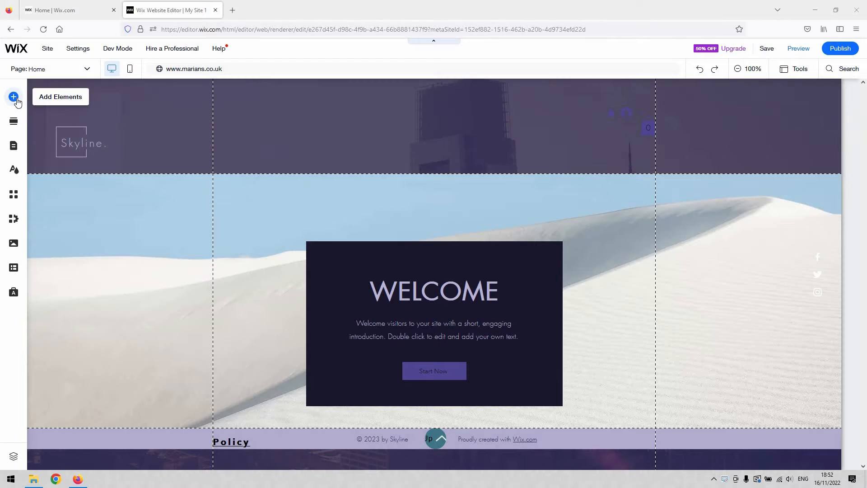
left_click(13, 96)
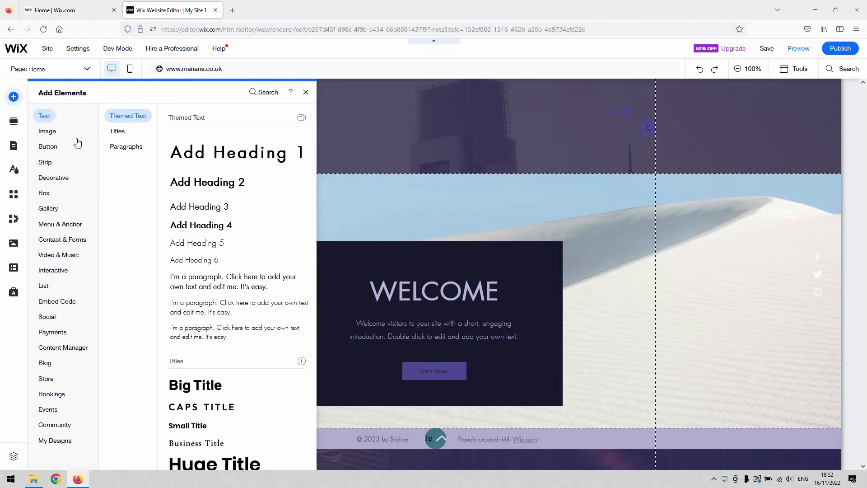
left_click(59, 224)
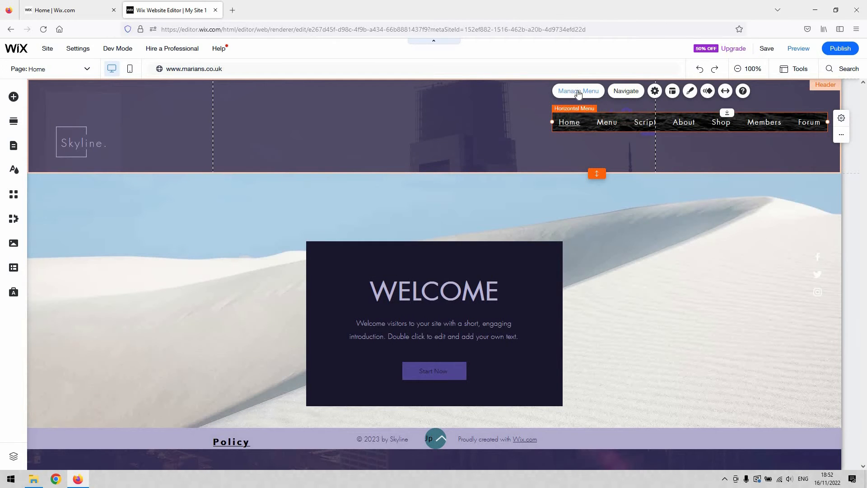
Step: Navigate from the Pages panel to the Menu page, then to the Shop page
left_click(577, 90)
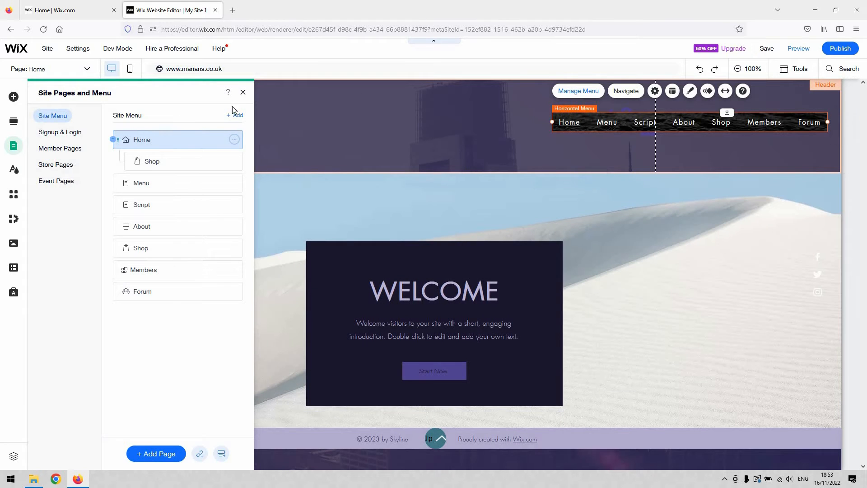
mouse_move(271, 118)
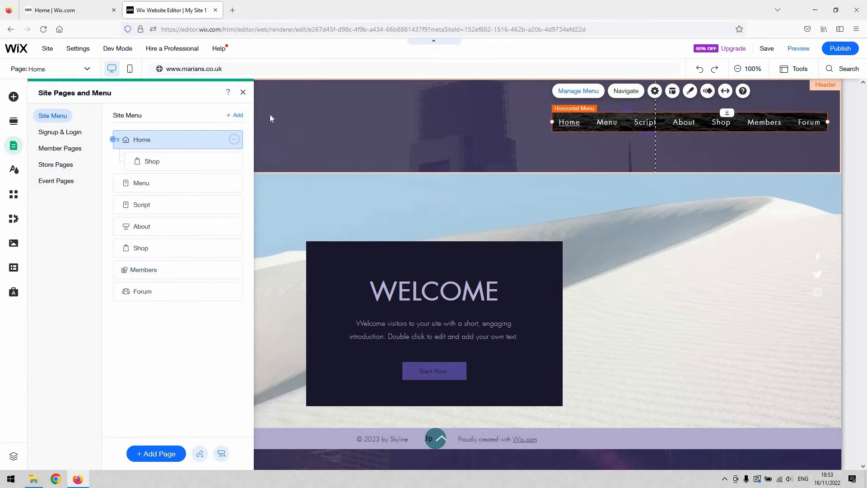
mouse_move(373, 115)
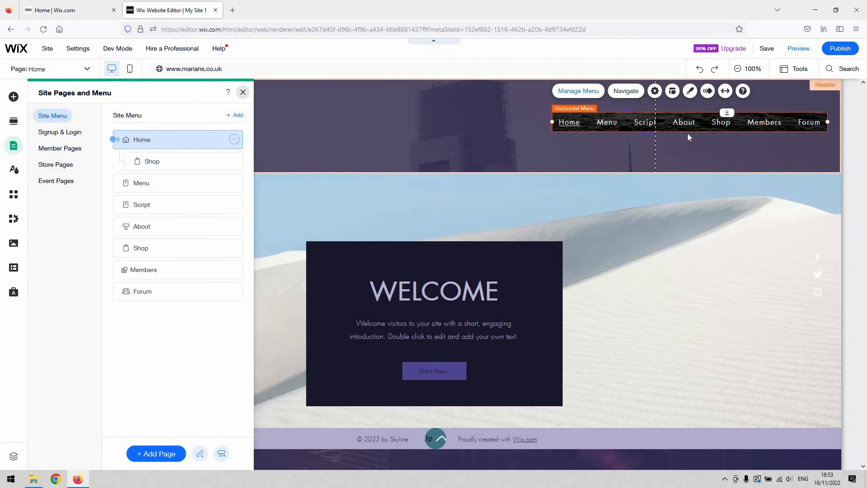
left_click(242, 92)
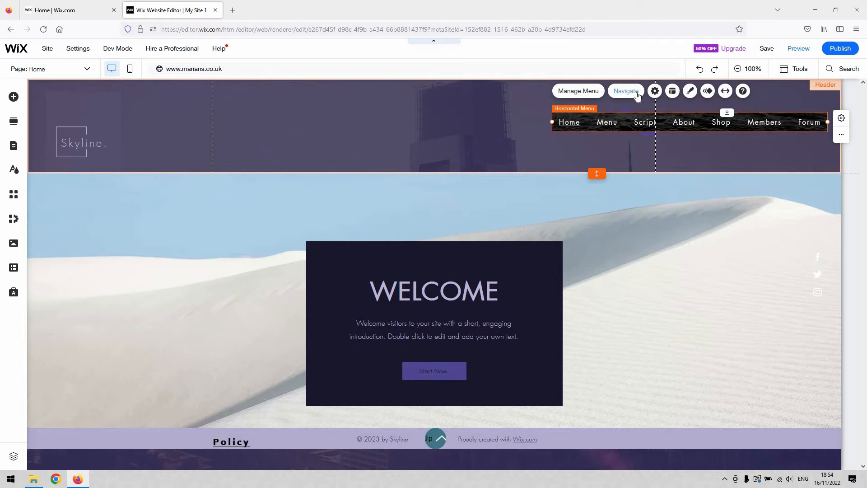
left_click(52, 69)
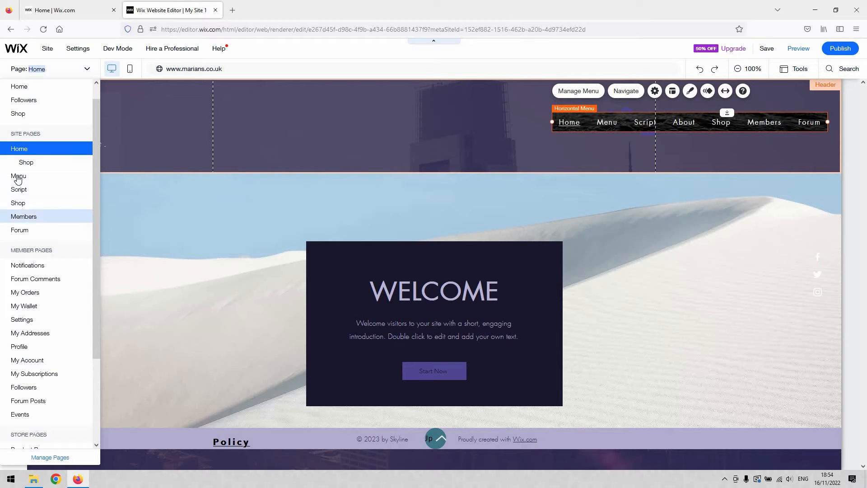
left_click(18, 179)
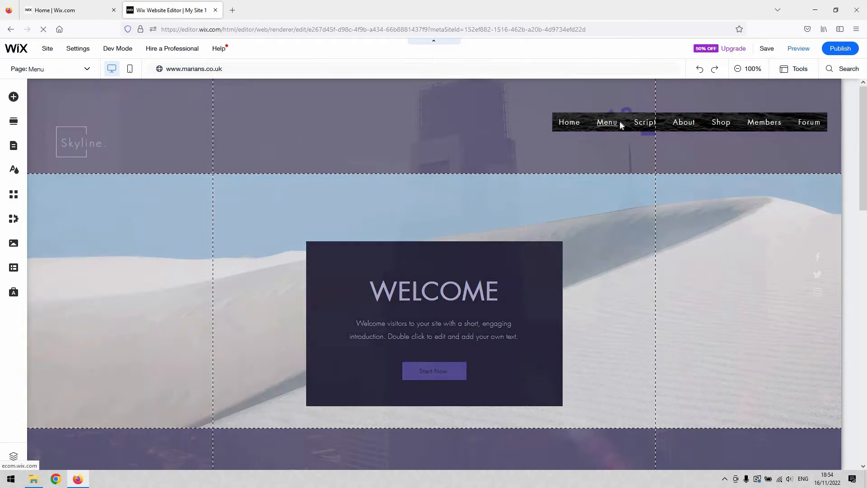
left_click(606, 122)
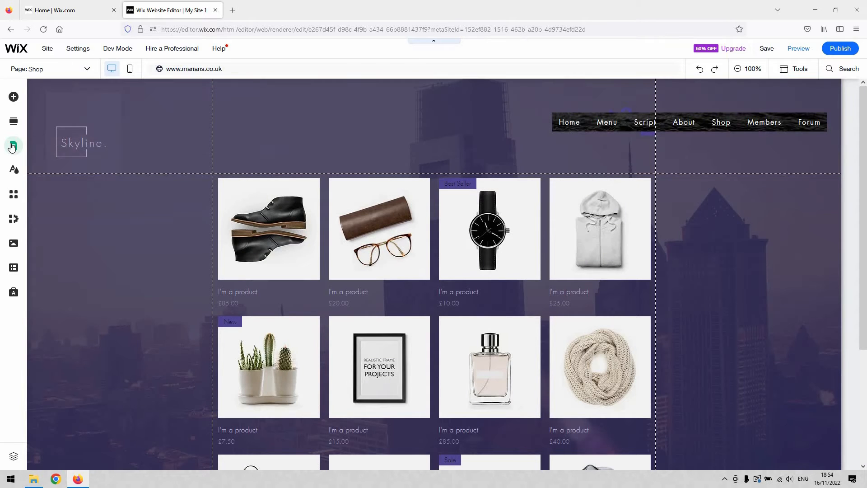
mouse_move(13, 146)
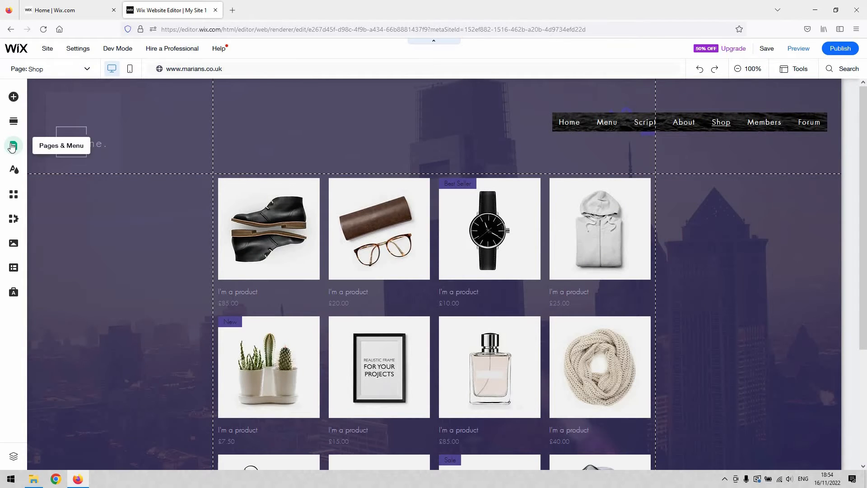
Step: Switch to the store's Product Page and select its header menu
left_click(14, 146)
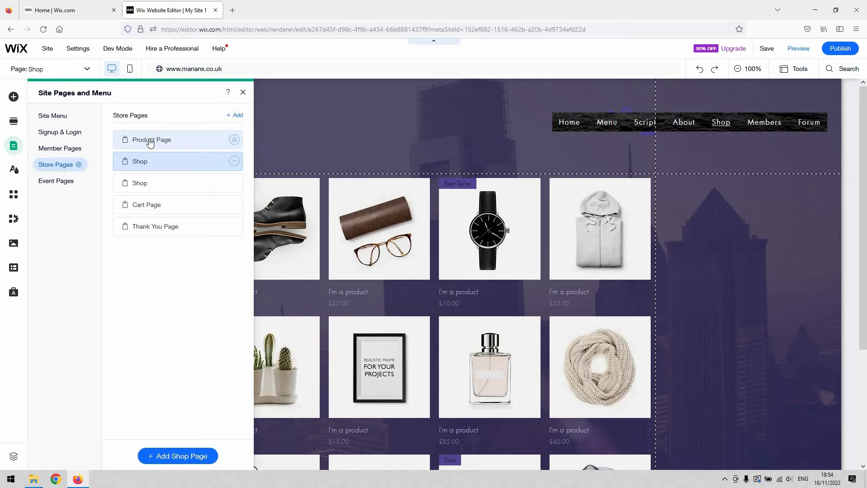
left_click(152, 139)
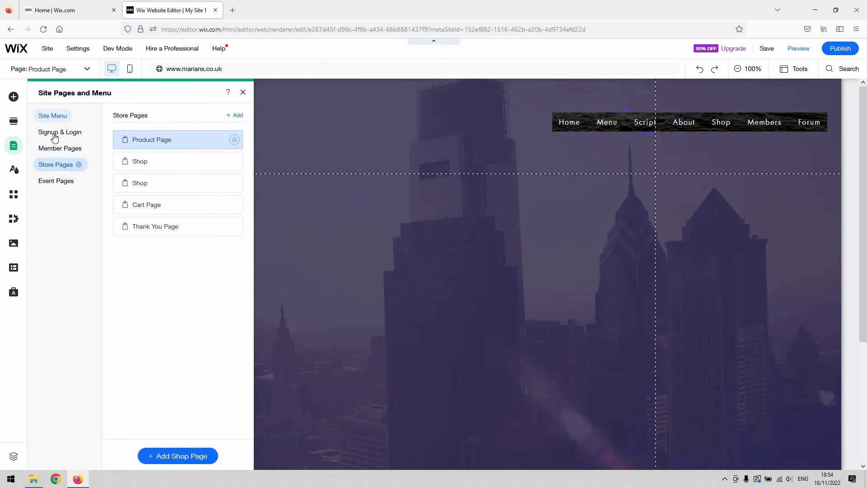
left_click(53, 116)
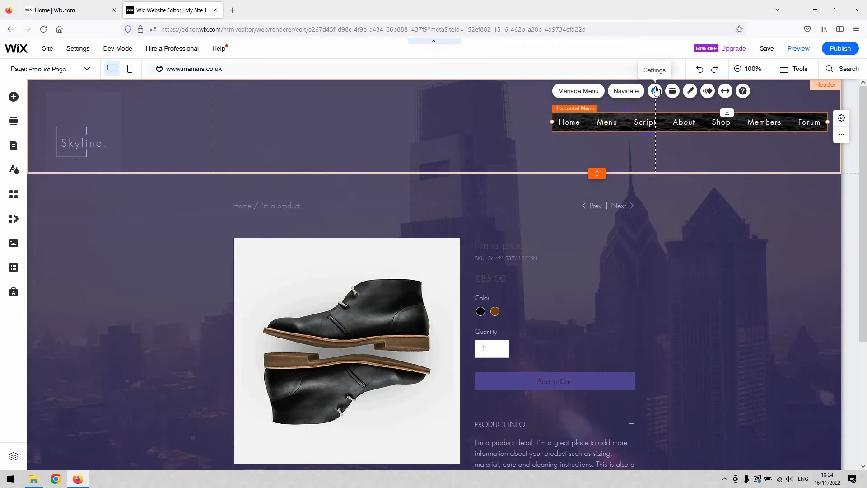
Step: Convert the header menu to an advanced menu and review the Shop item's options in Manage Menu
left_click(654, 90)
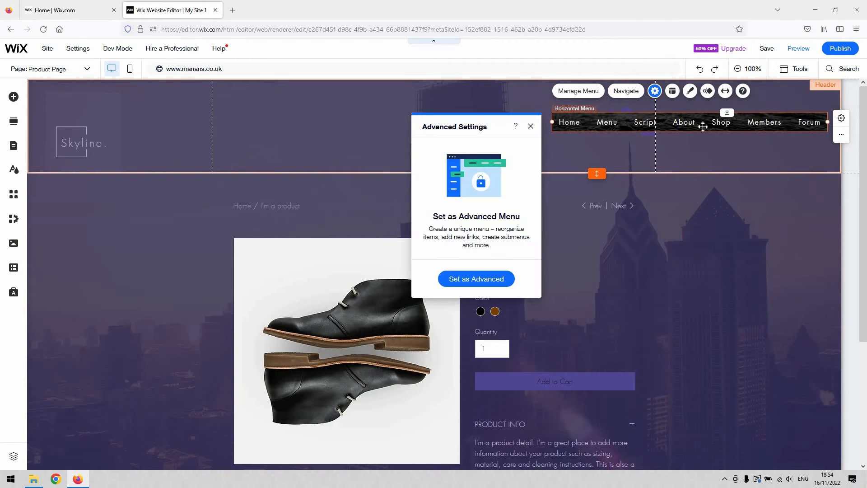
mouse_move(424, 225)
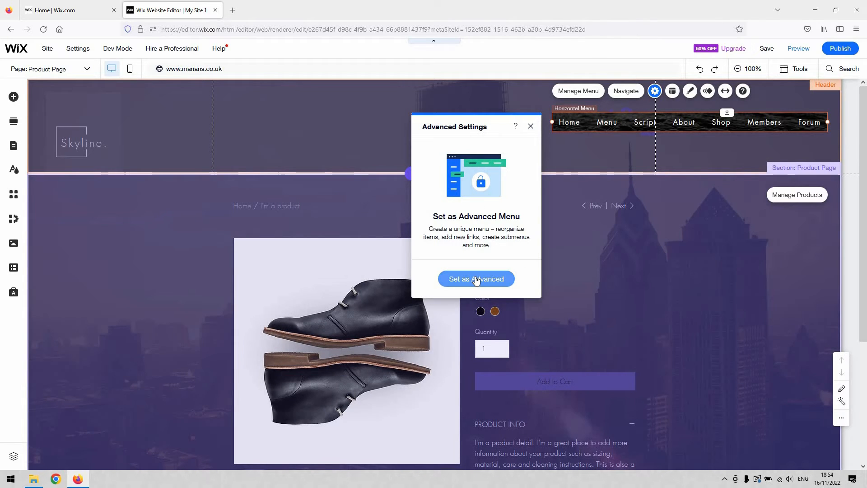
left_click(476, 279)
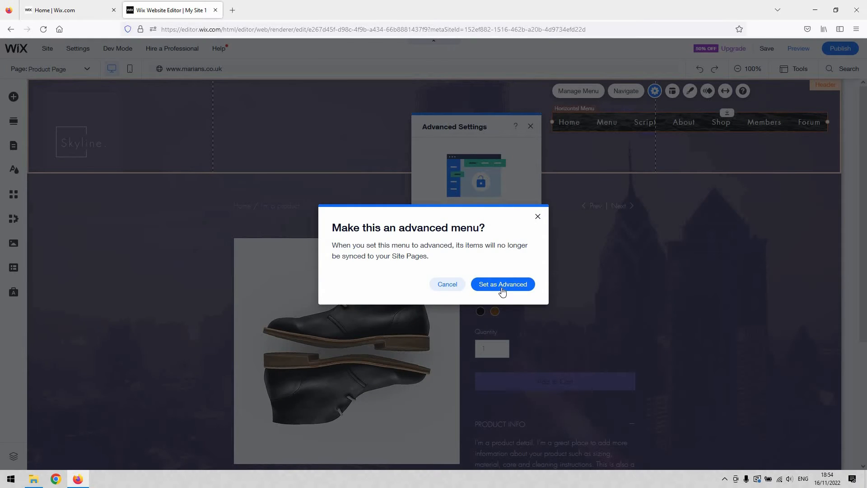
left_click(501, 284)
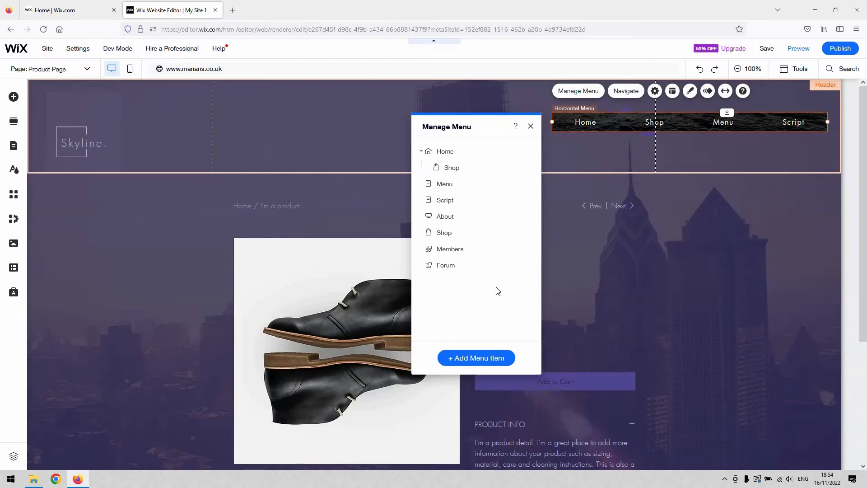
left_click(420, 151)
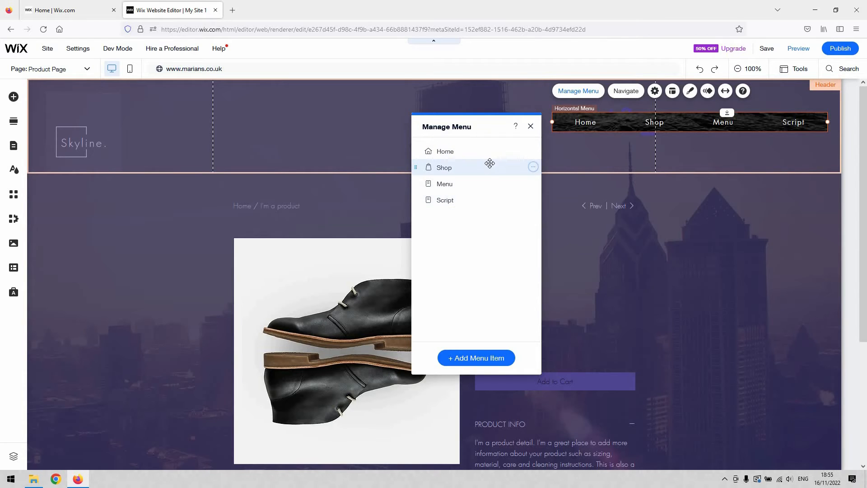
mouse_move(487, 214)
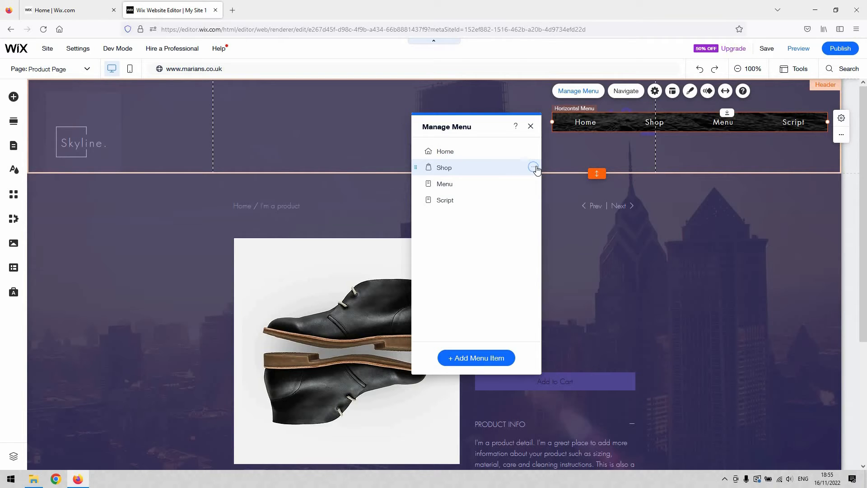
left_click(533, 168)
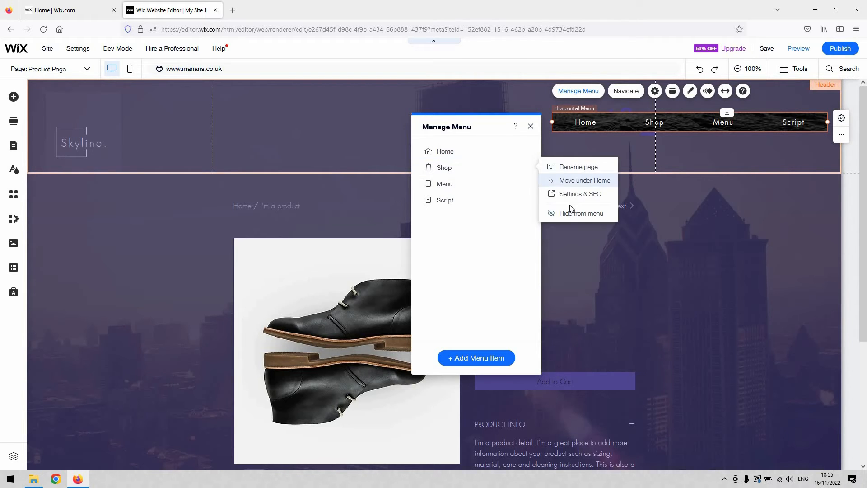
mouse_move(587, 170)
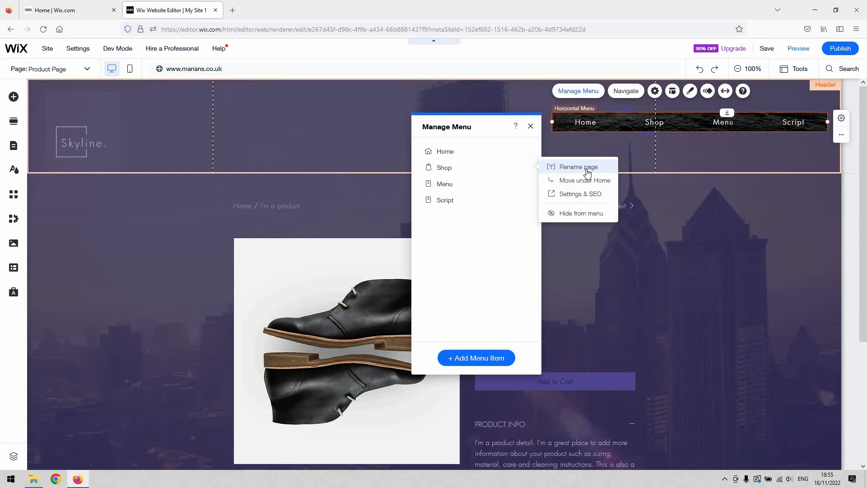
mouse_move(573, 180)
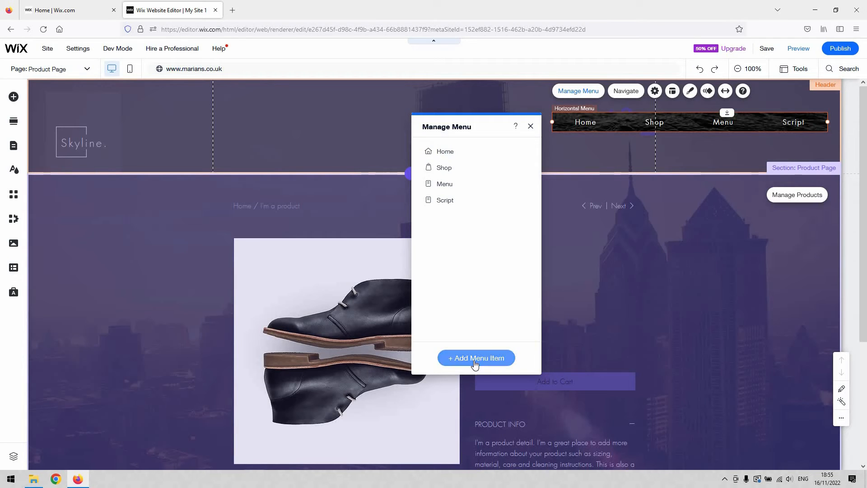
Step: Untick the Shop and Script site pages so the menu lists only Home and Menu, and apply
left_click(476, 357)
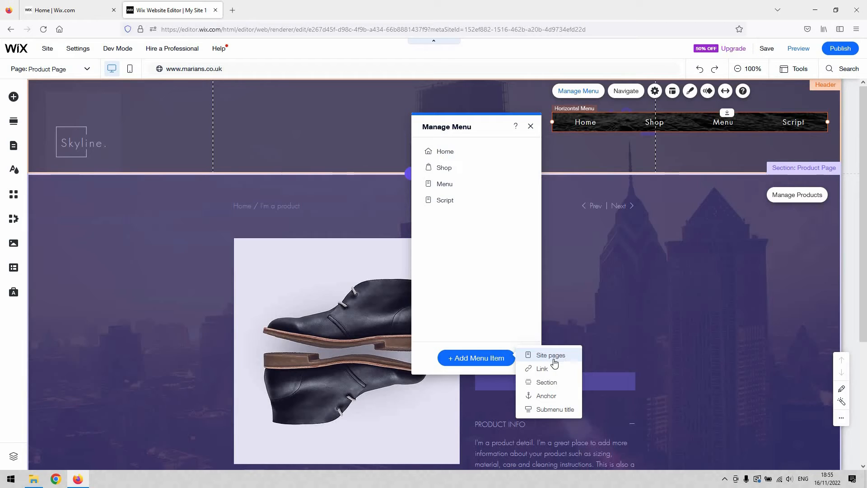
mouse_move(549, 365)
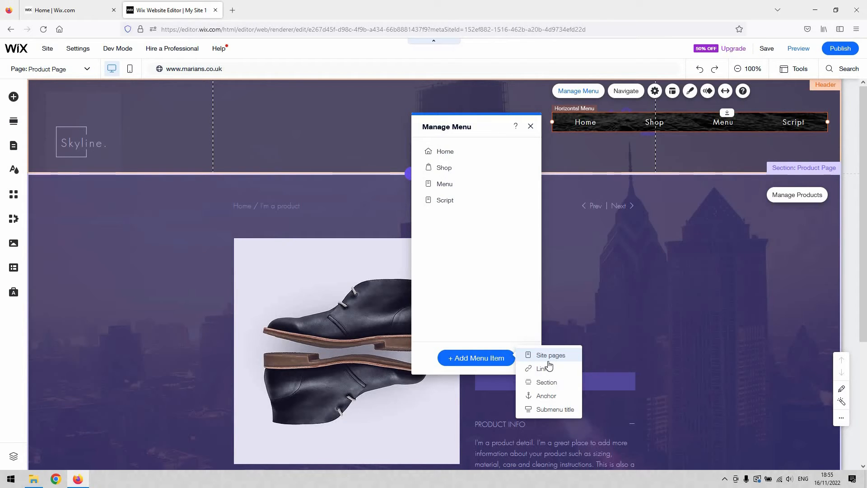
mouse_move(551, 362)
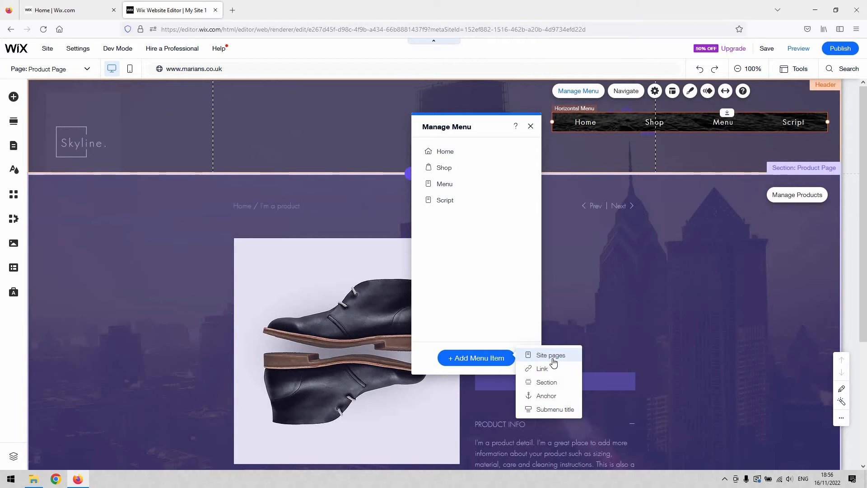
left_click(551, 353)
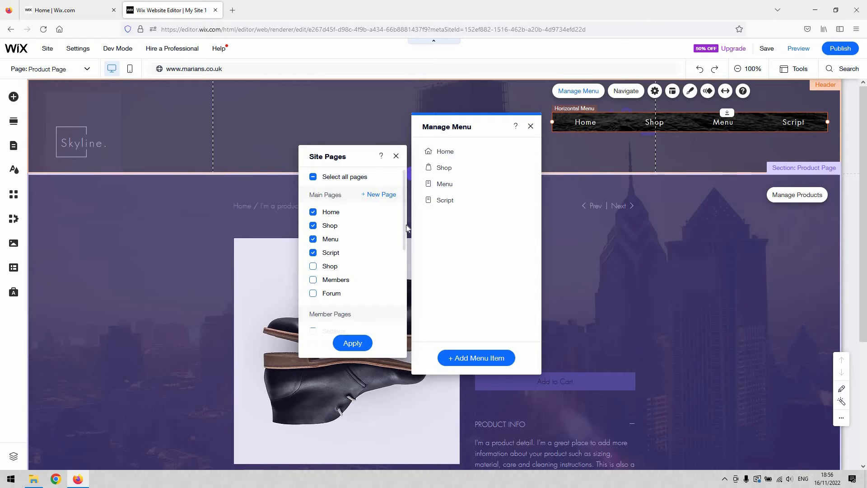
scroll("down", 3)
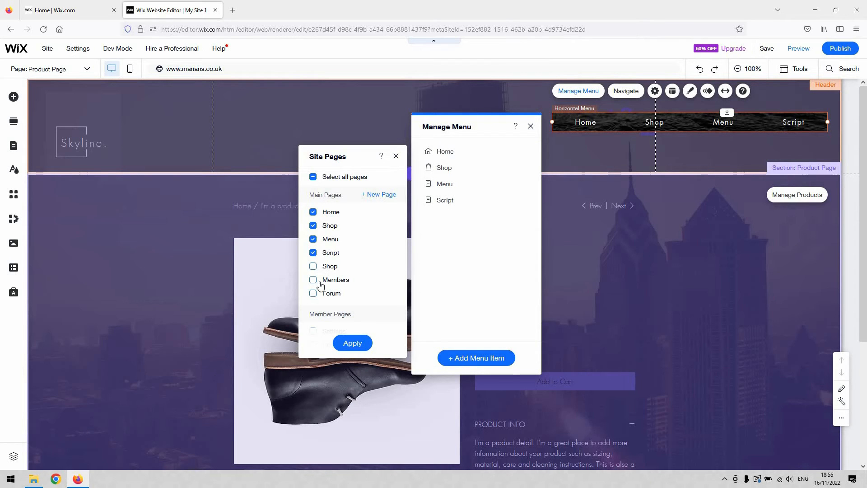
left_click(314, 251)
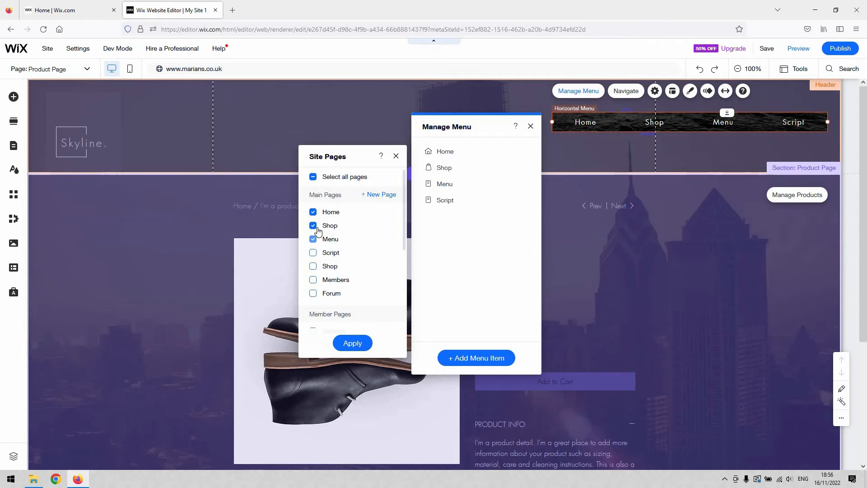
left_click(312, 225)
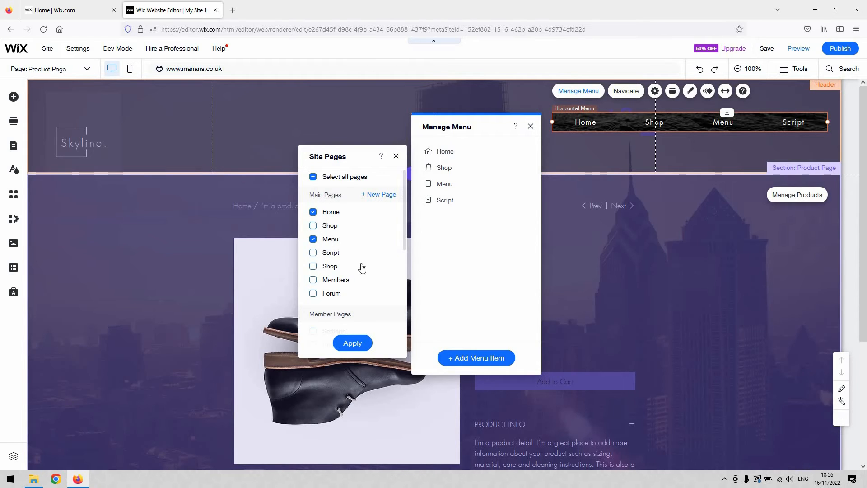
left_click(352, 344)
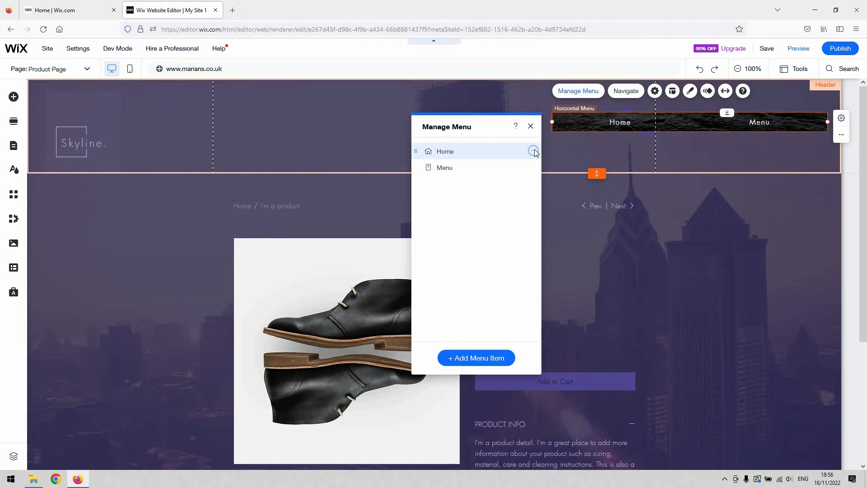
Step: In the menu's Layout settings, widen horizontal spacing between items to 18 px
left_click(533, 152)
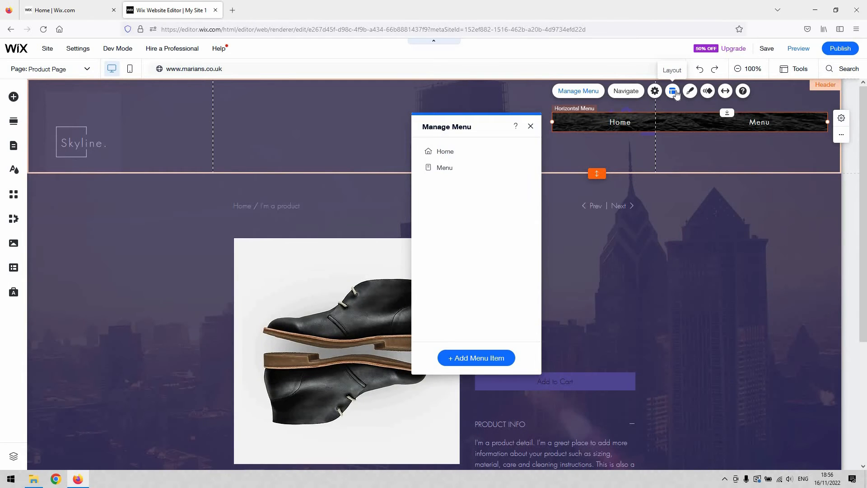
left_click(672, 90)
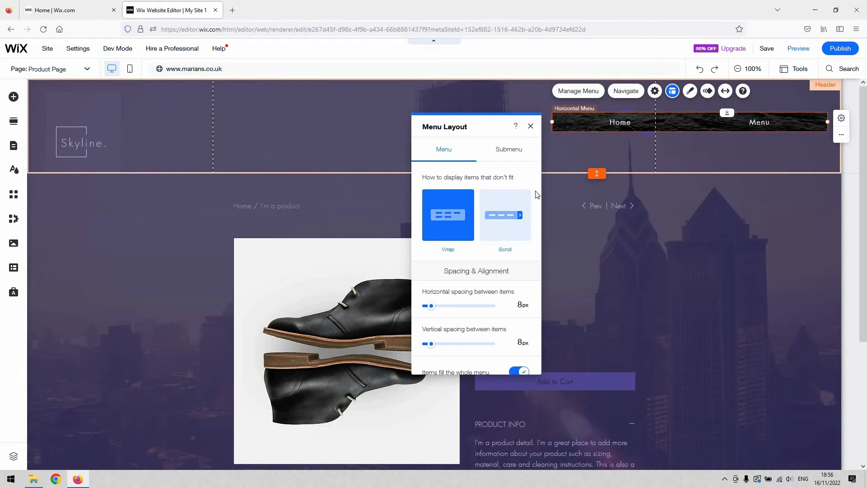
mouse_move(451, 167)
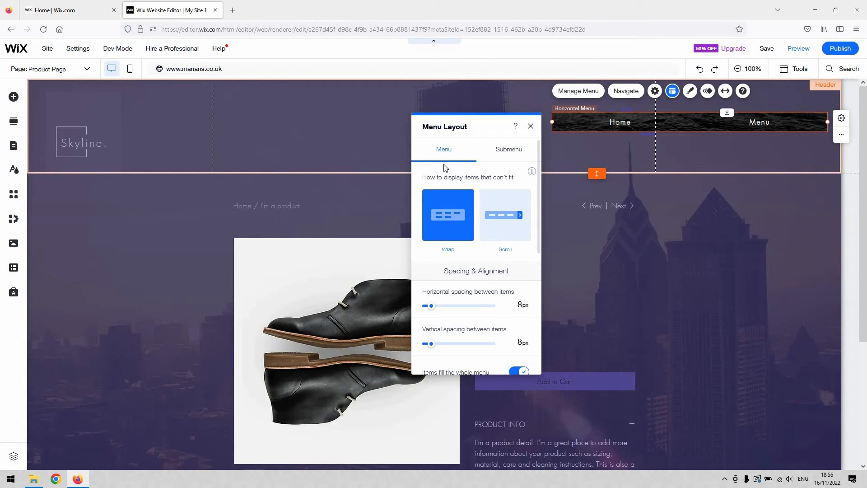
mouse_move(625, 90)
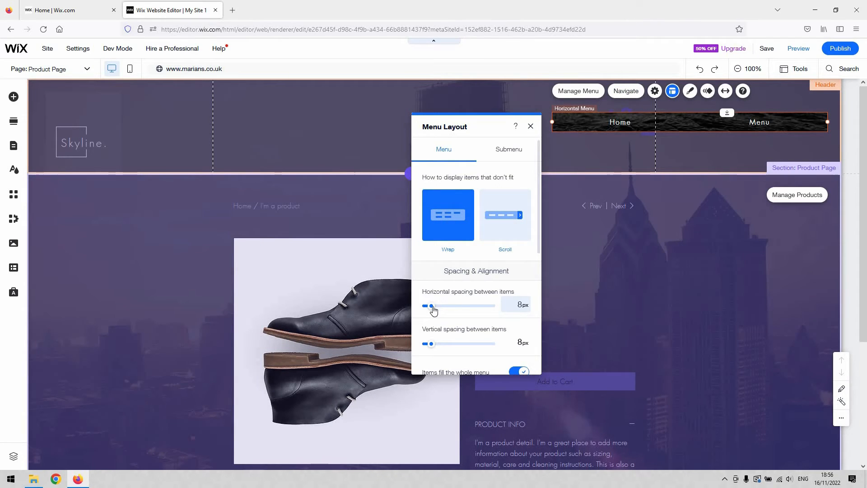
left_click_drag(425, 306, 435, 306)
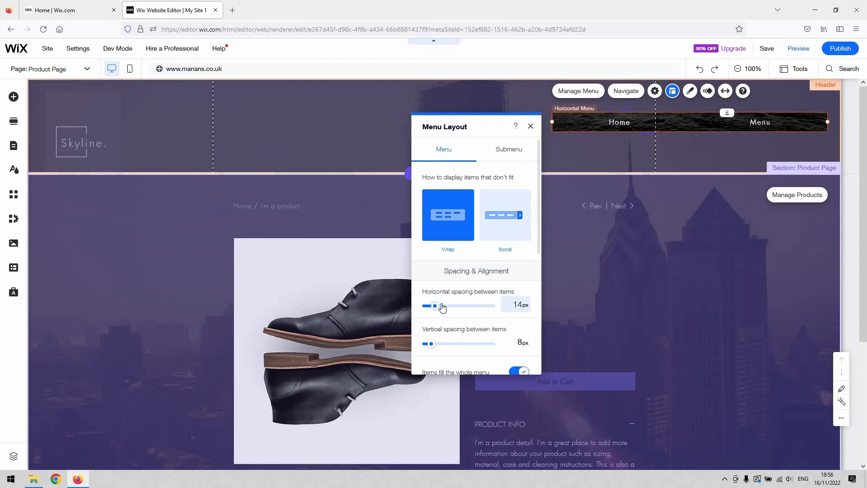
Step: Increase the horizontal padding inside the menu items with the padding slider
scroll("down", 3)
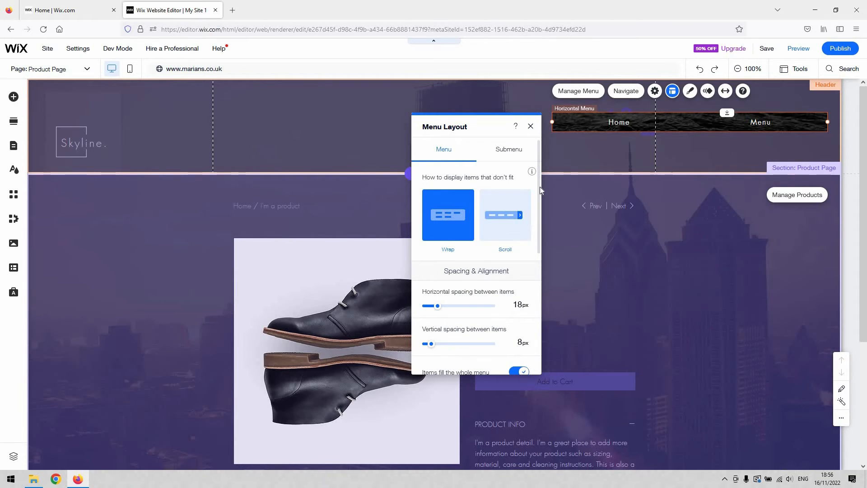
scroll("down", 3)
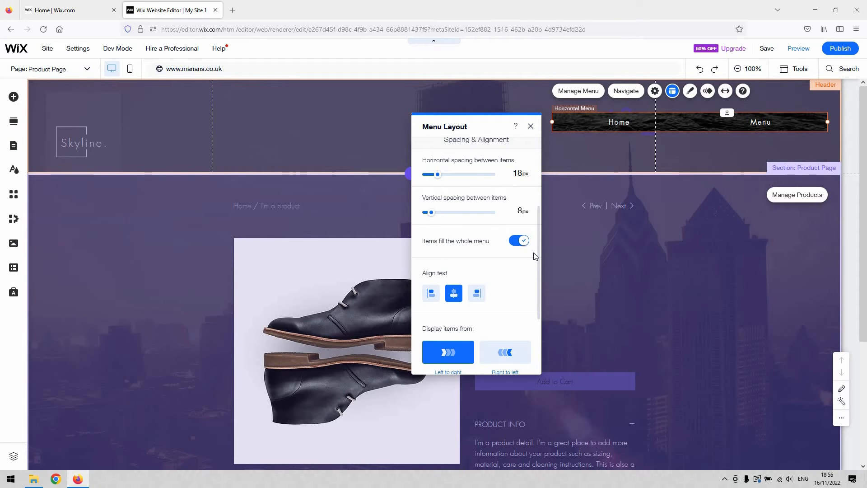
scroll("down", 3)
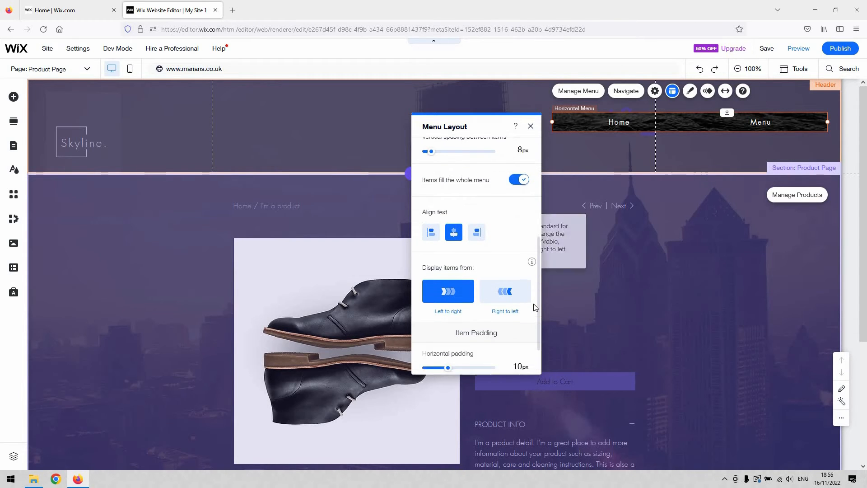
scroll("down", 3)
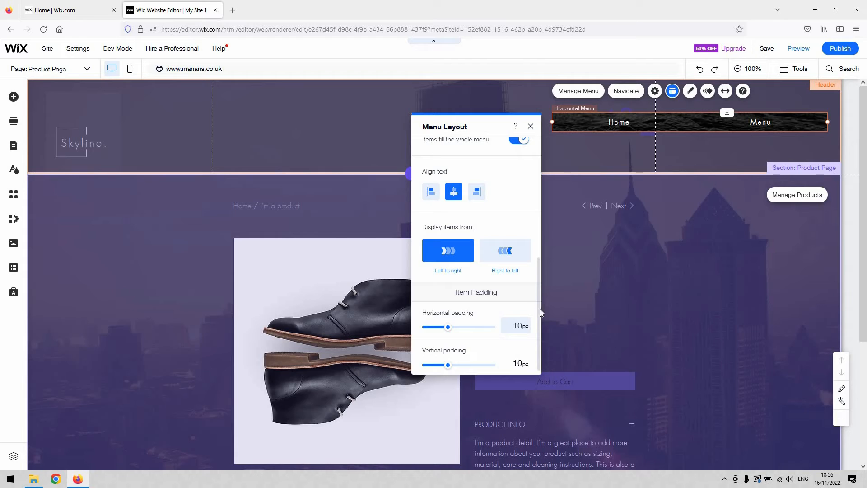
left_click_drag(448, 327, 451, 324)
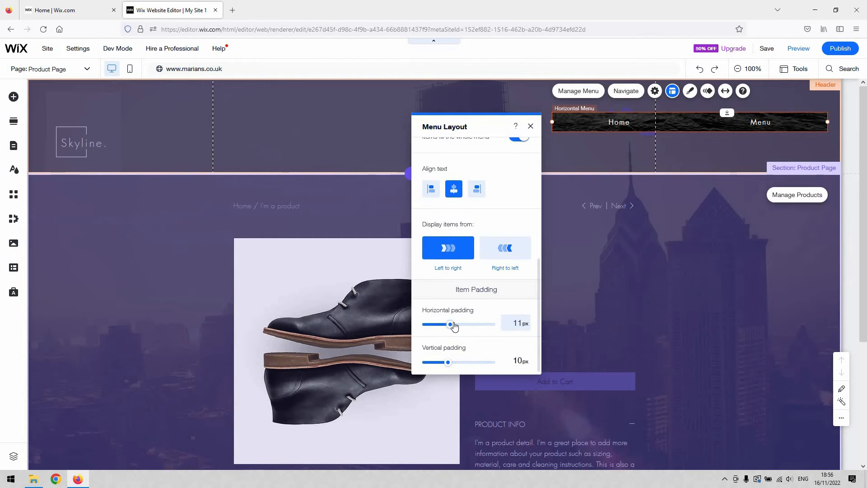
left_click_drag(449, 324, 455, 324)
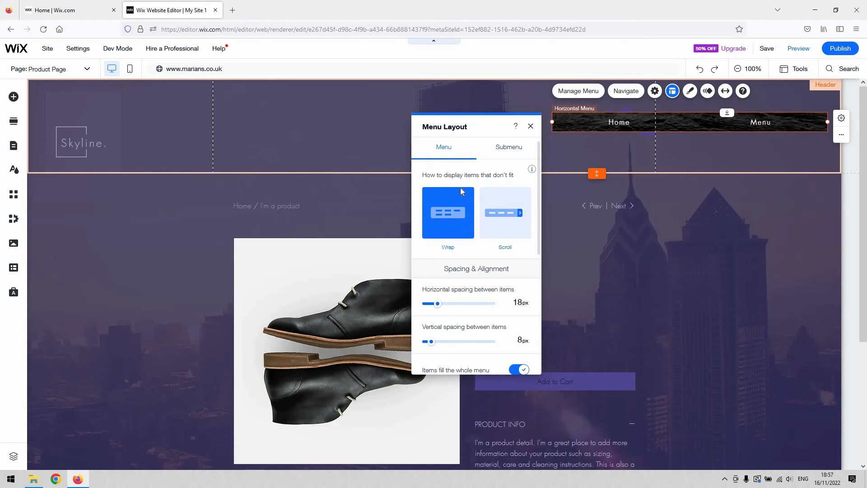
mouse_move(505, 213)
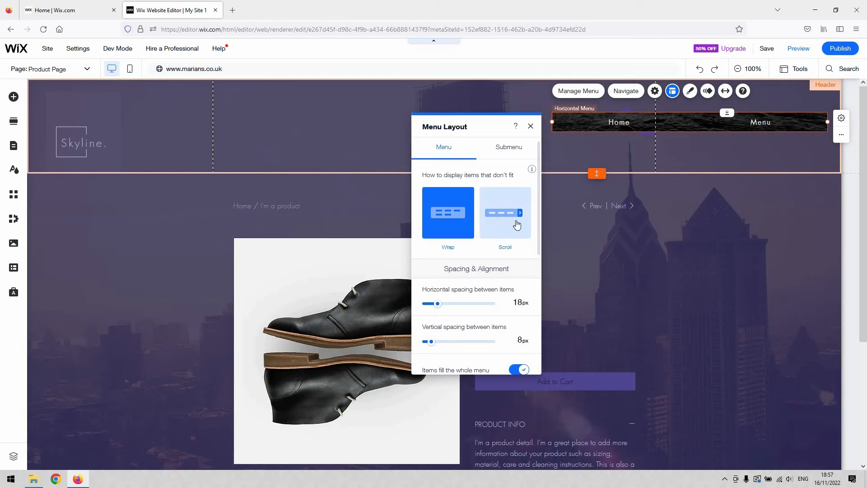
mouse_move(507, 216)
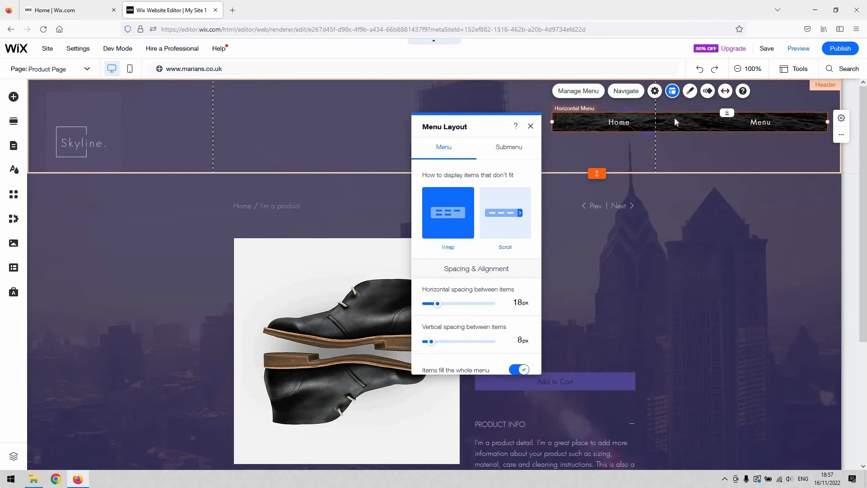
mouse_move(516, 214)
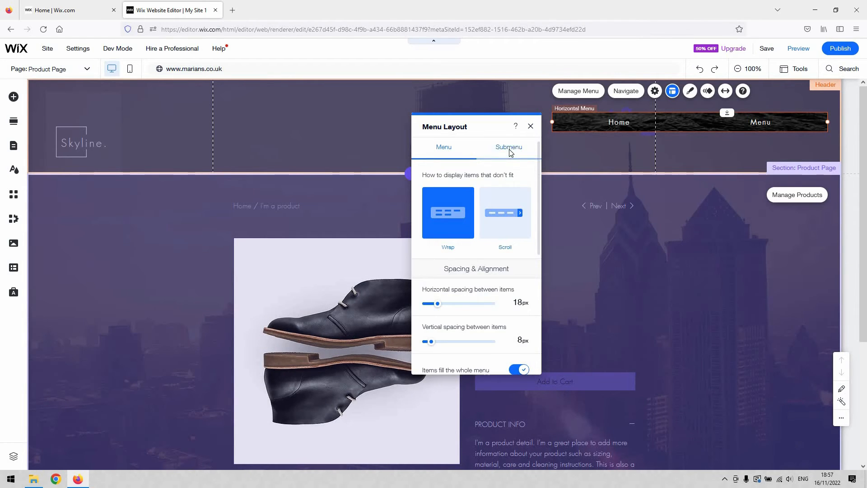
Step: Review the Manage Menu list (Home and Menu) and close it
left_click(508, 147)
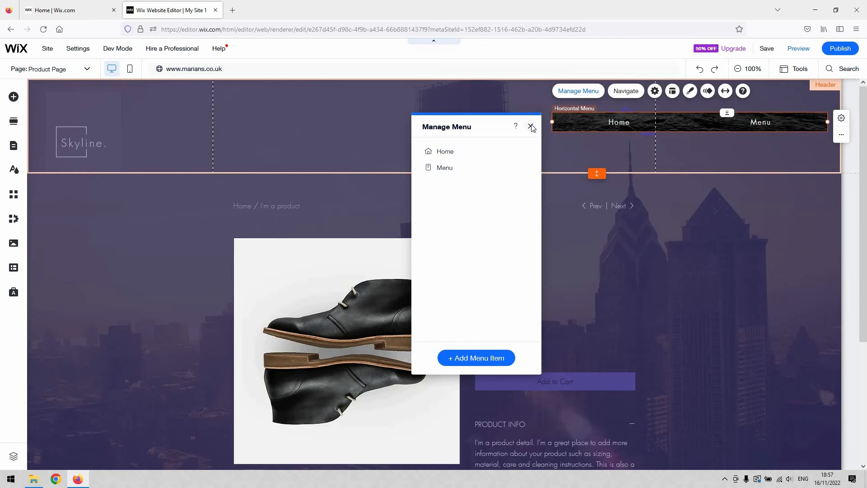
left_click(530, 127)
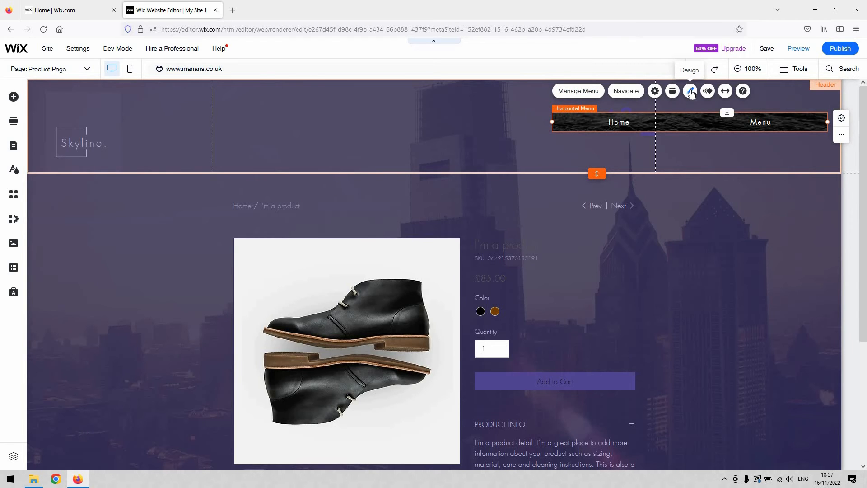
Step: Customize the menu design, adding a background fill layer and making it fully opaque
left_click(689, 90)
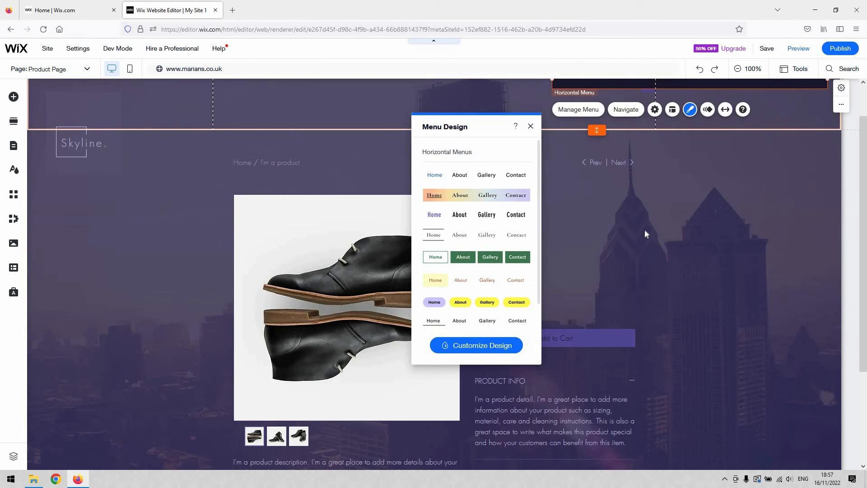
left_click(476, 345)
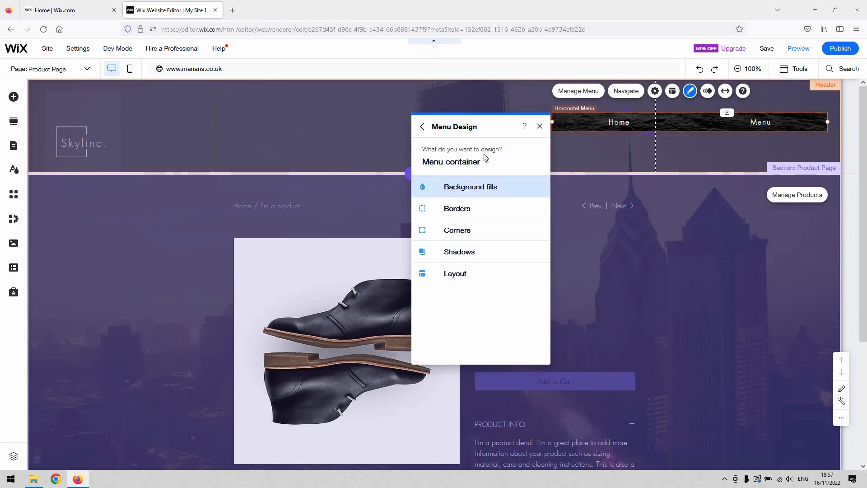
left_click(469, 186)
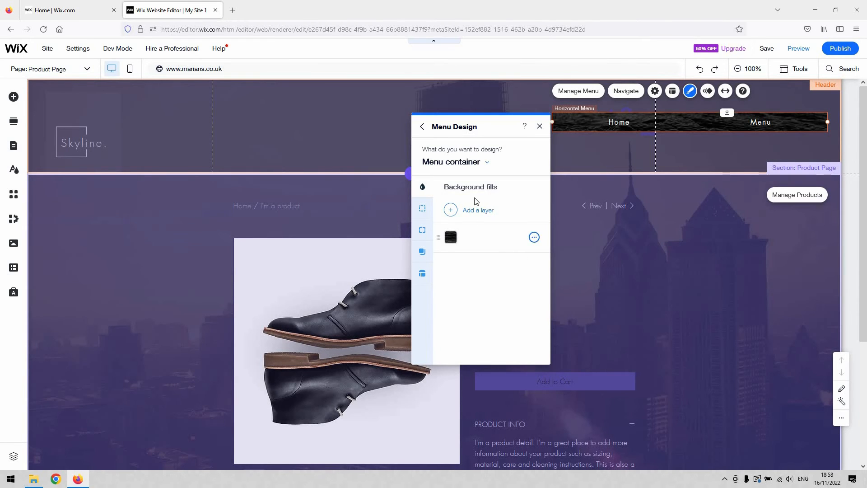
mouse_move(486, 313)
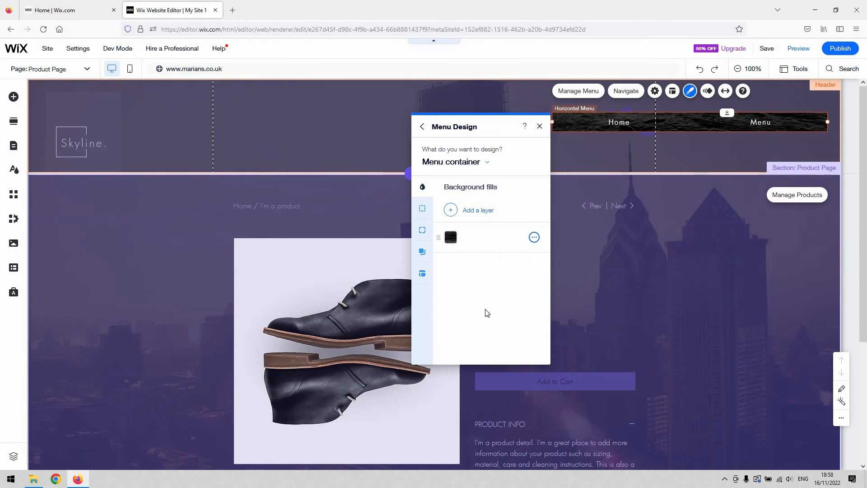
mouse_move(471, 256)
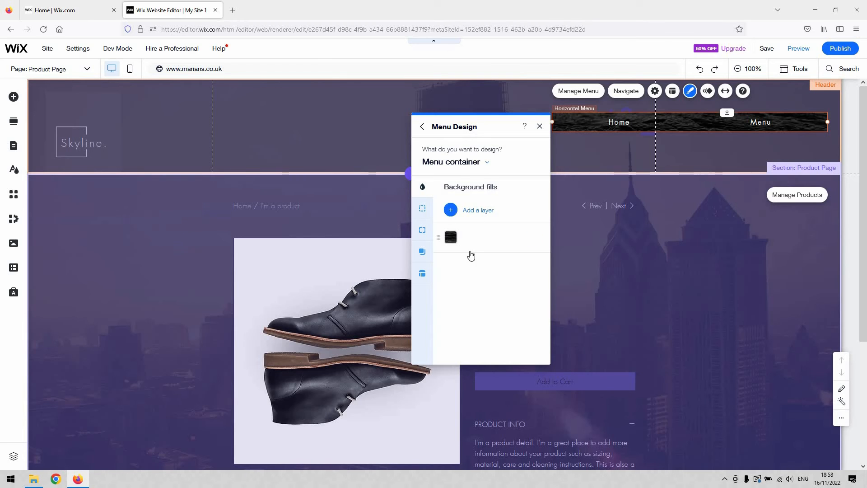
left_click(450, 237)
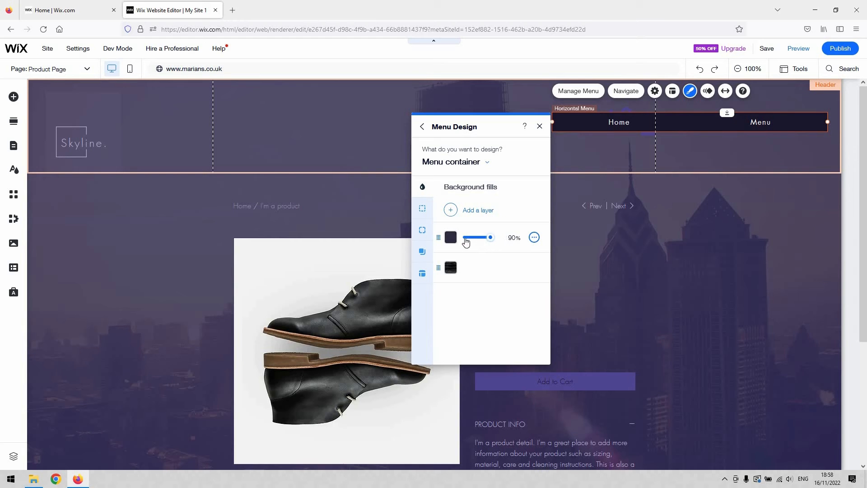
left_click_drag(489, 237, 486, 238)
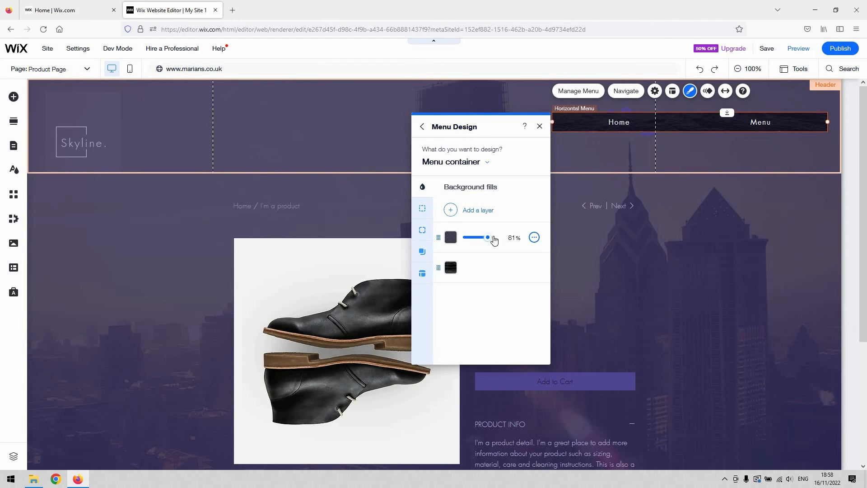
left_click_drag(488, 237, 493, 238)
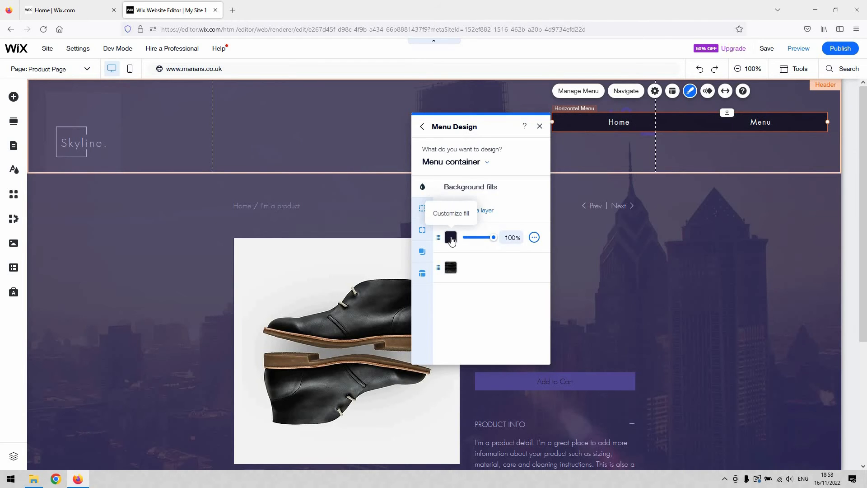
Step: Set the top fill layer to solid black (#000000) at 84% opacity
left_click(450, 238)
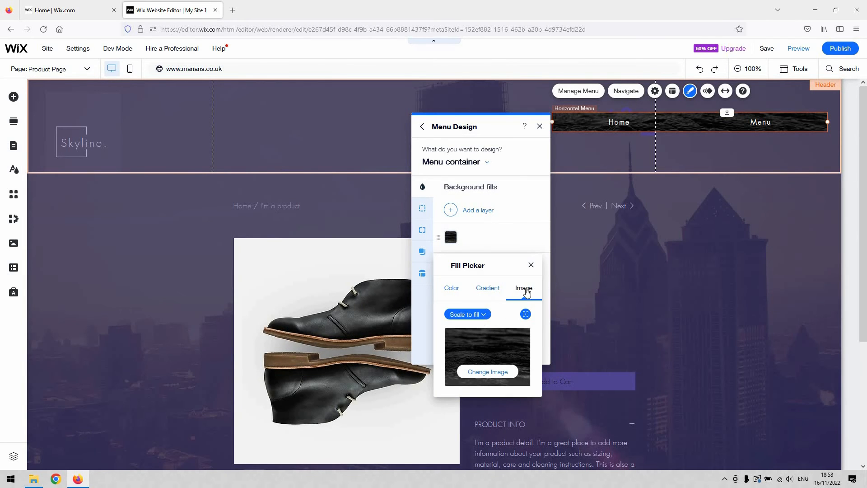
mouse_move(612, 123)
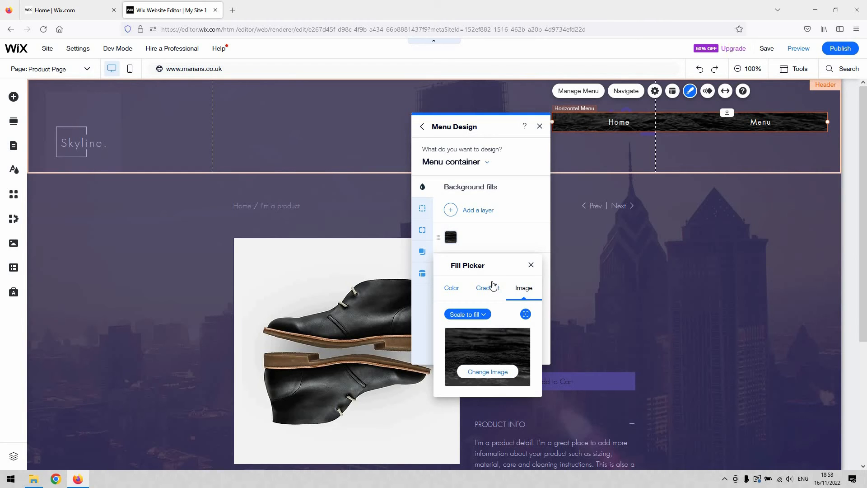
left_click(486, 287)
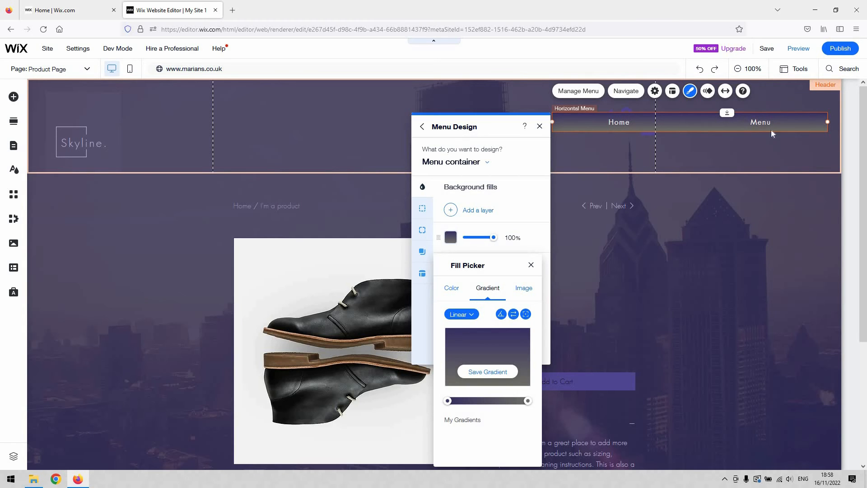
left_click(451, 287)
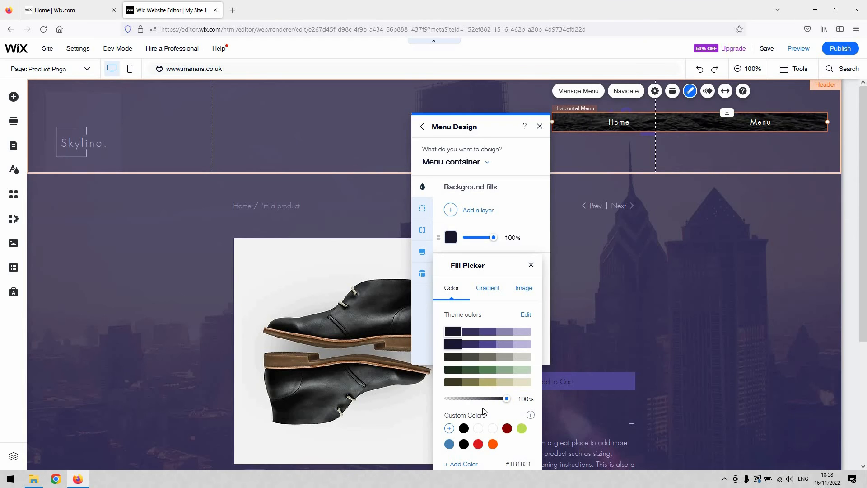
left_click(464, 428)
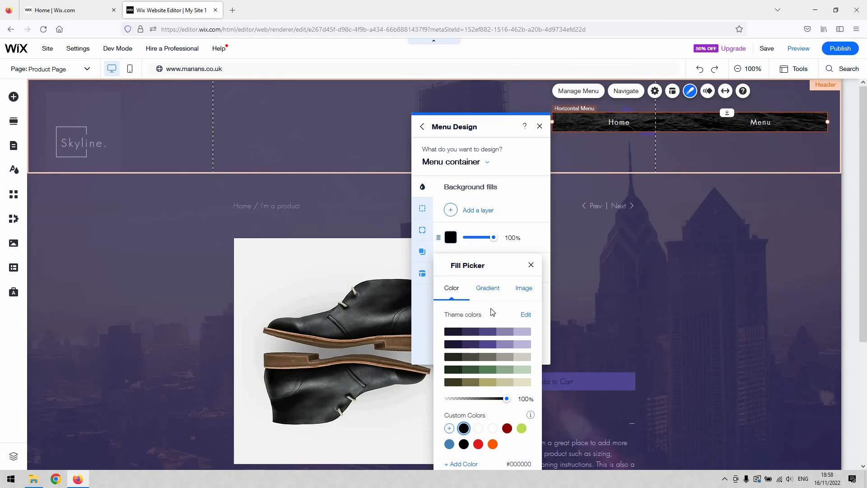
left_click(463, 427)
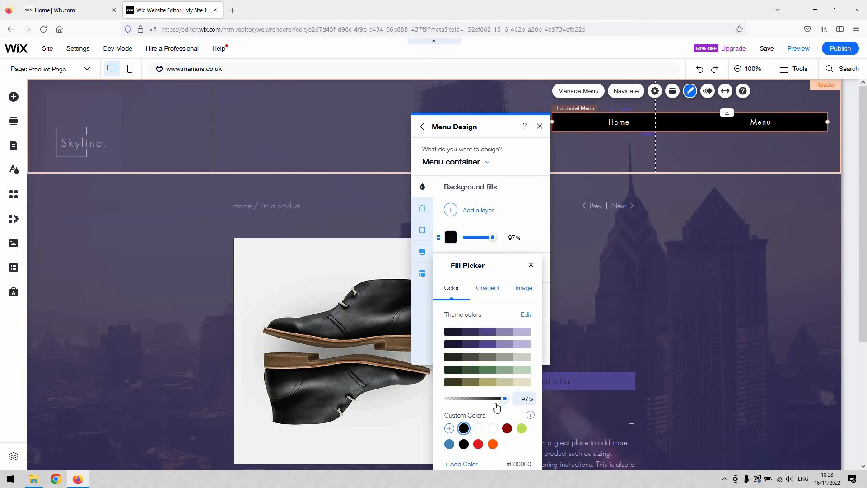
left_click_drag(503, 398, 496, 398)
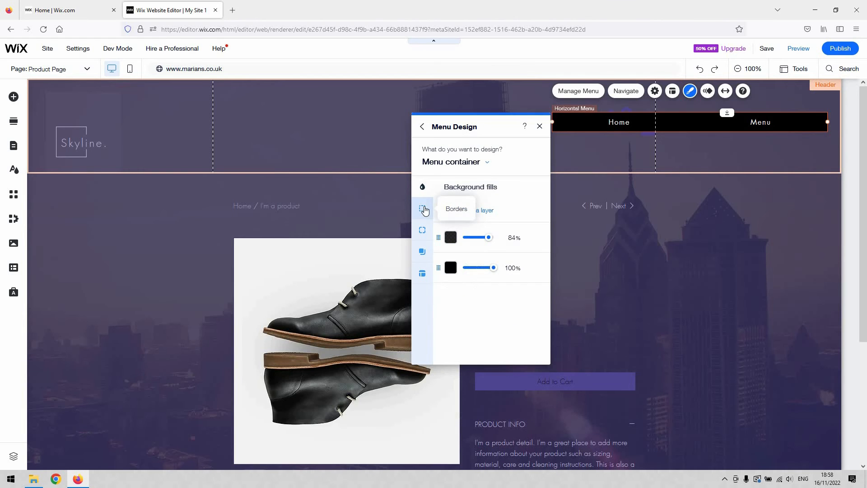
Step: Review the Borders, Corners and Shadows settings unchanged and close Menu Design
left_click(421, 208)
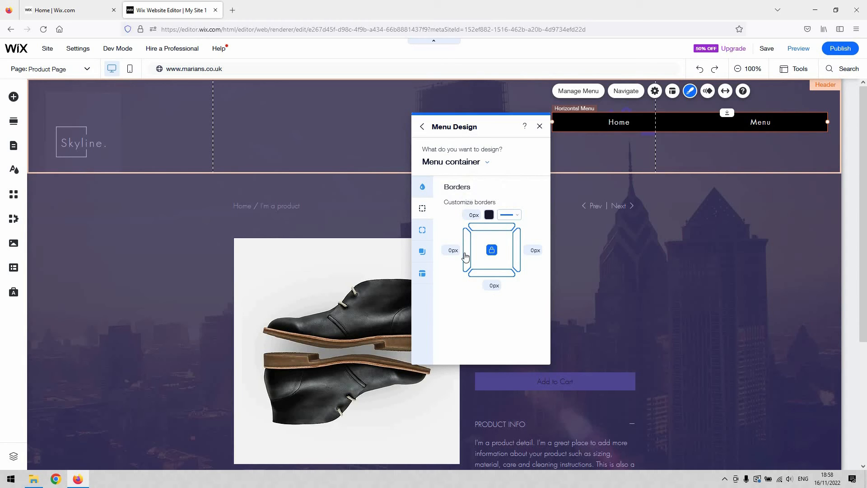
mouse_move(420, 231)
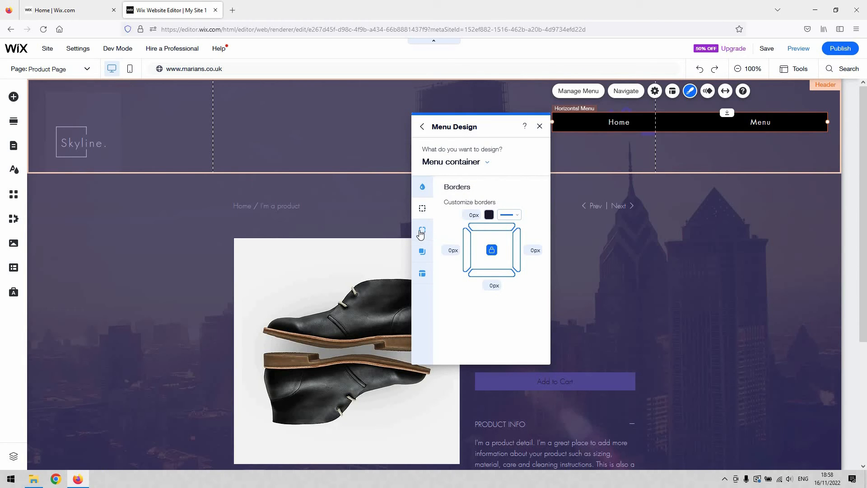
left_click(421, 229)
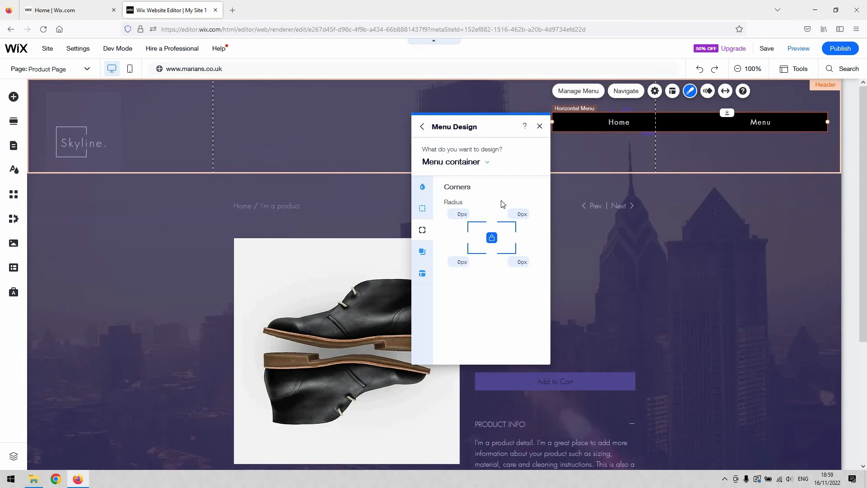
mouse_move(422, 252)
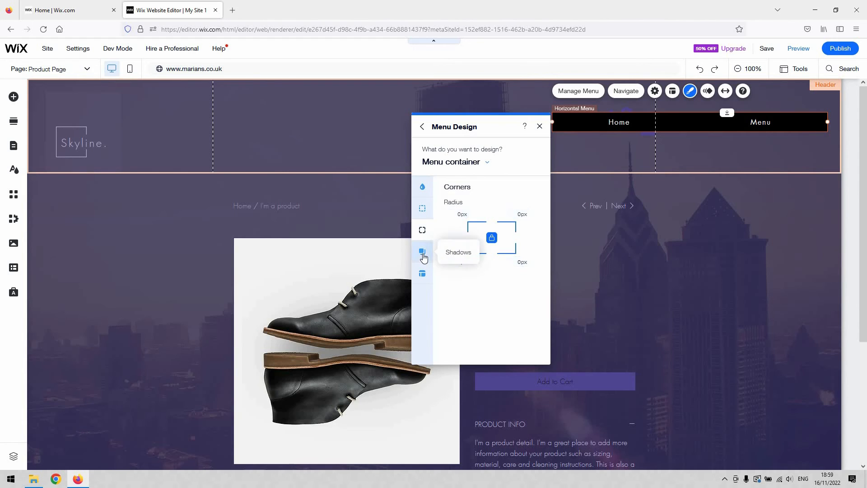
left_click(422, 252)
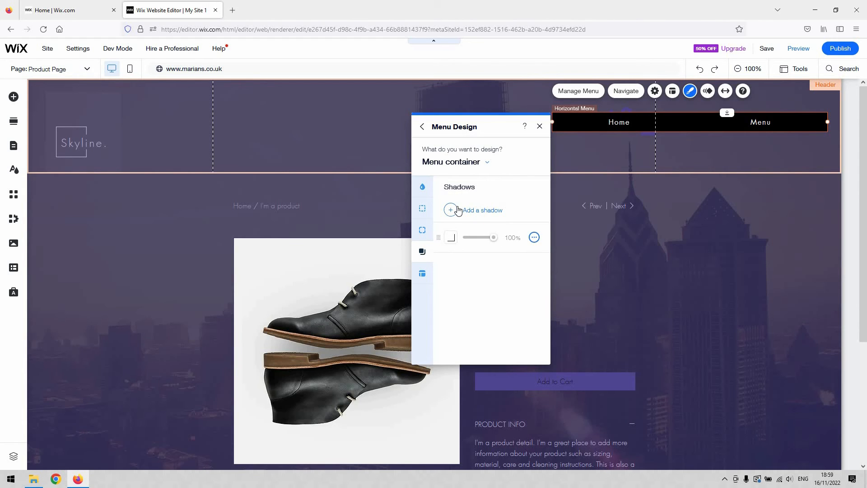
mouse_move(742, 127)
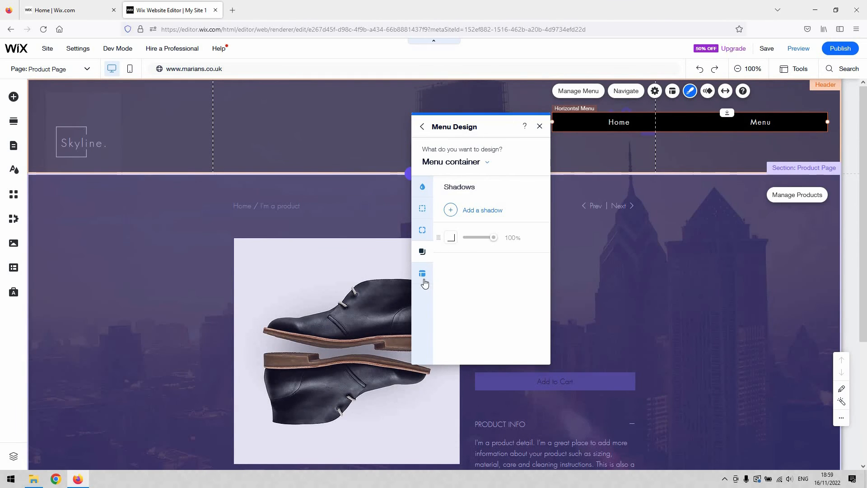
left_click(422, 274)
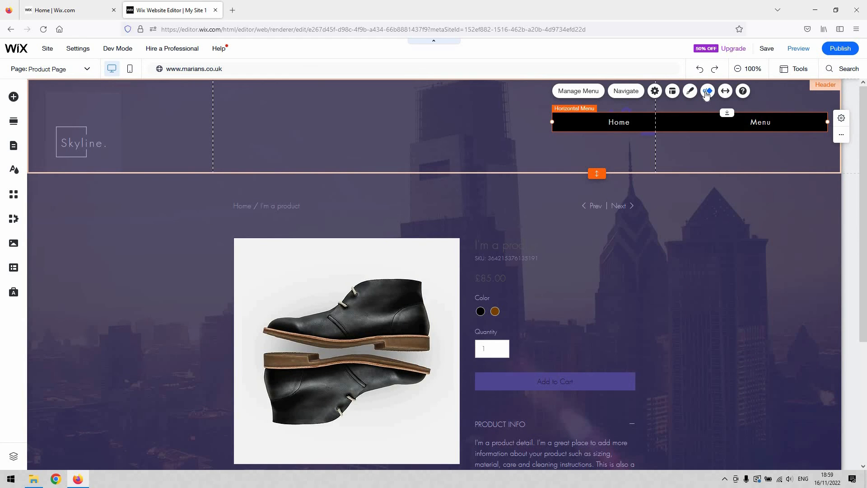
mouse_move(708, 90)
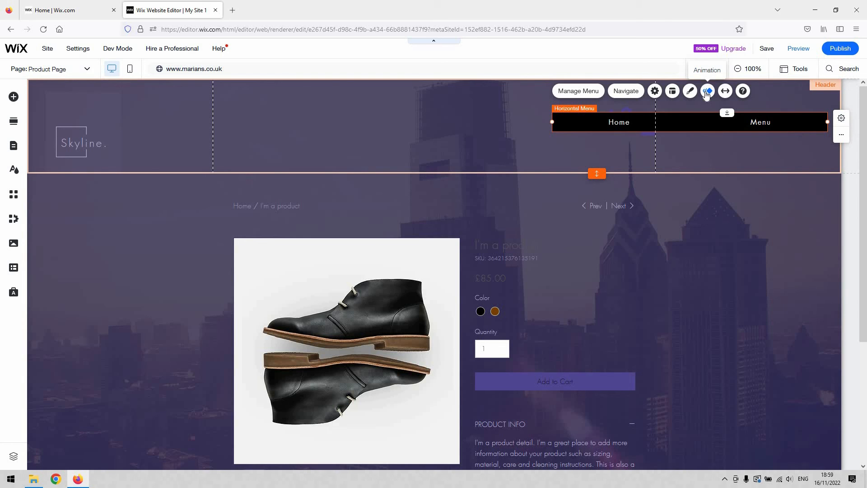
mouse_move(640, 128)
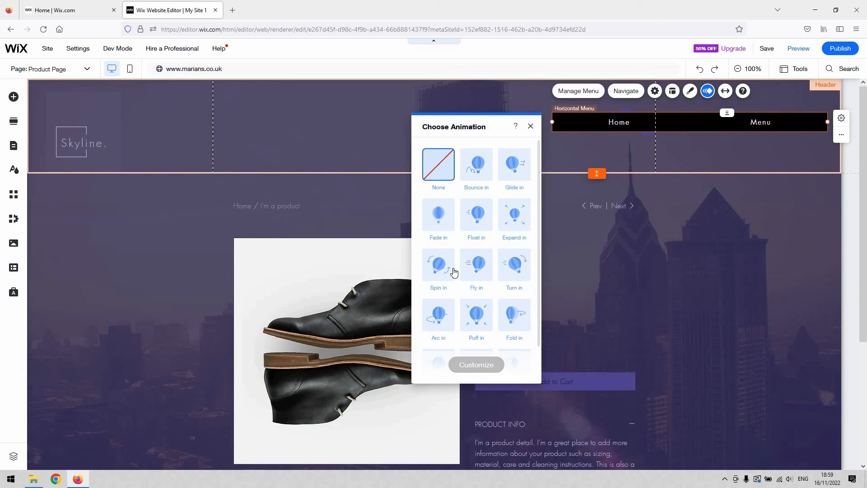
scroll("down", 3)
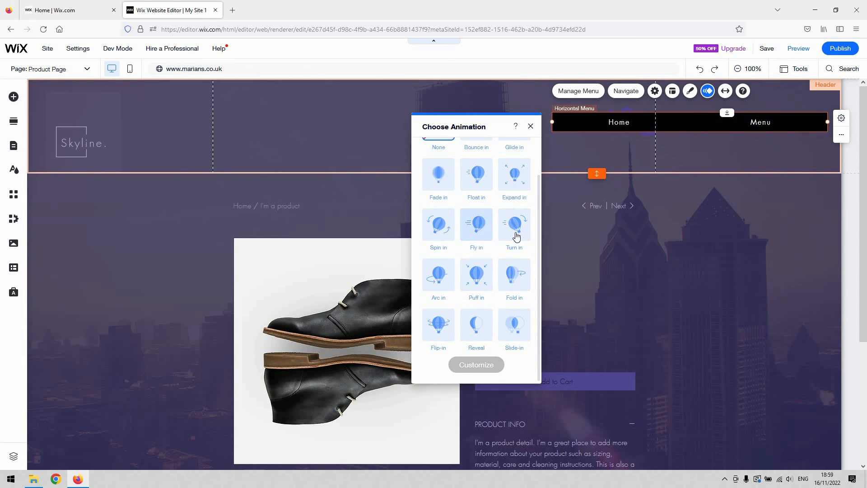
mouse_move(517, 188)
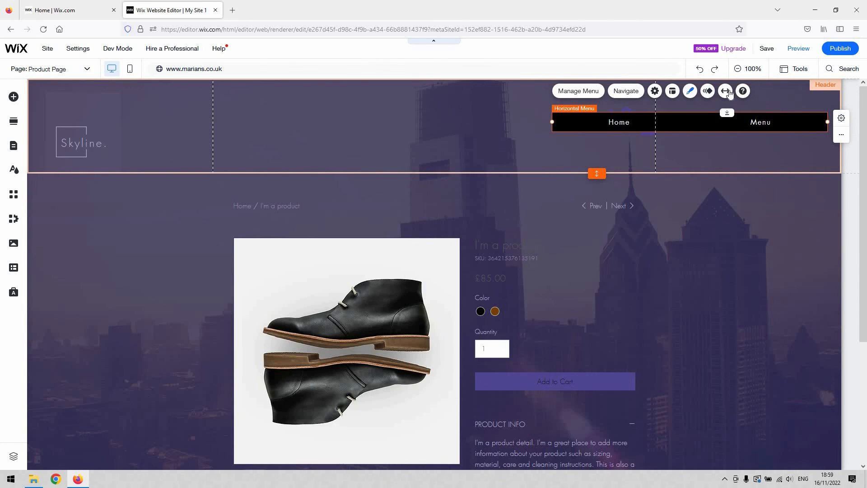
Step: Stretch the menu to full page width with a 7 px margin and close the Stretch panel
left_click(724, 91)
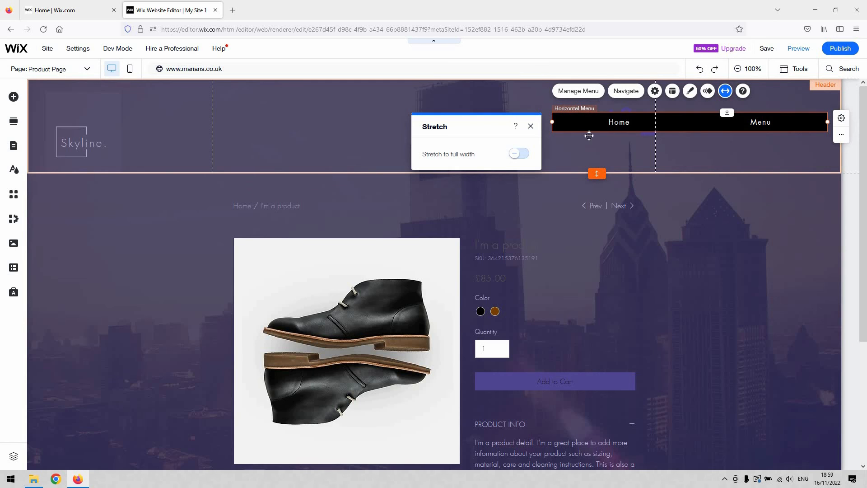
left_click(518, 154)
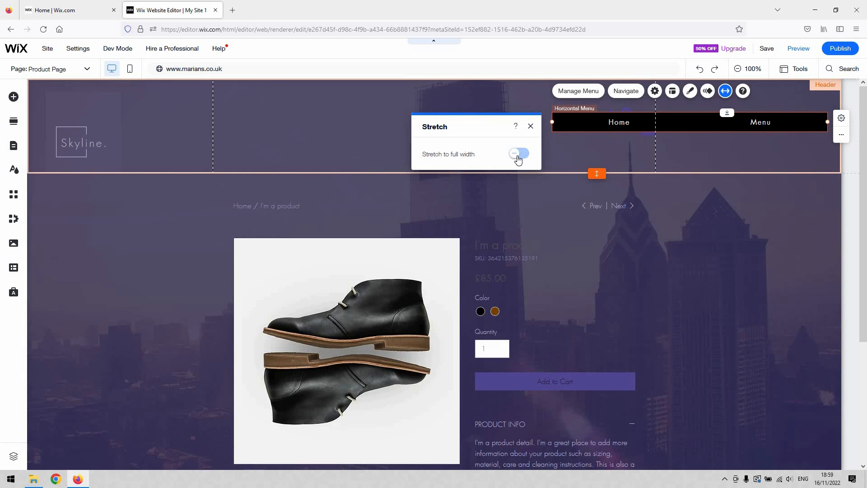
left_click(516, 153)
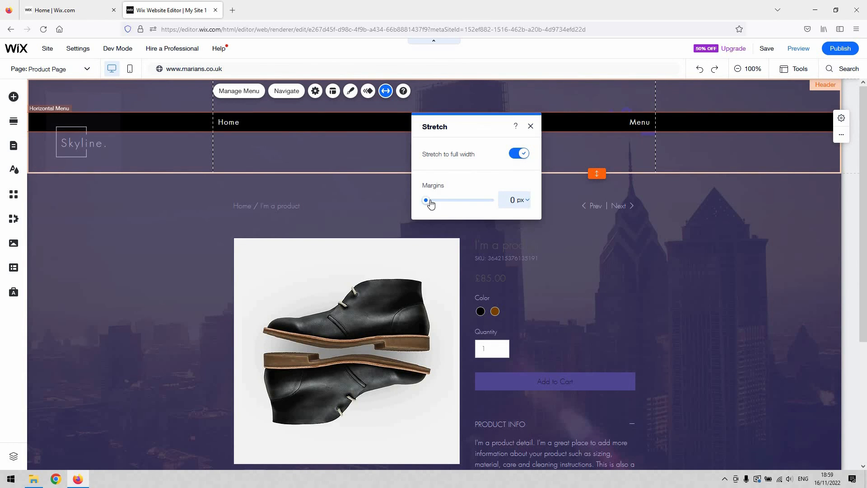
left_click_drag(426, 201, 427, 201)
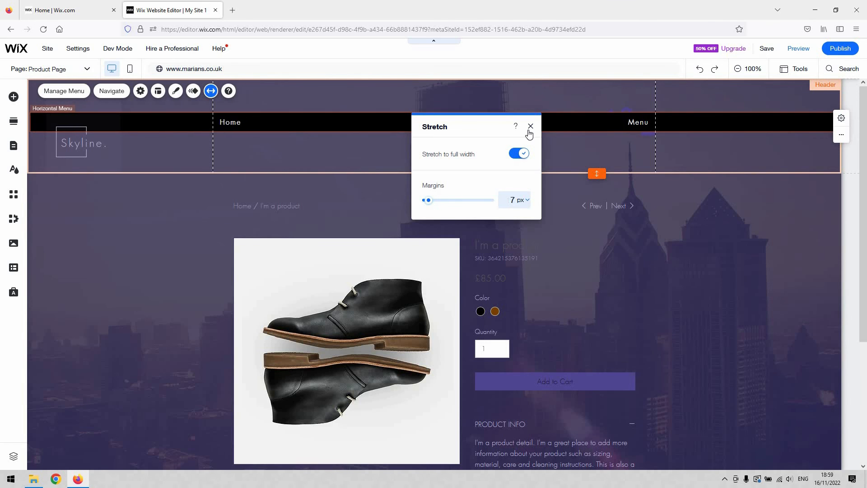
left_click(529, 126)
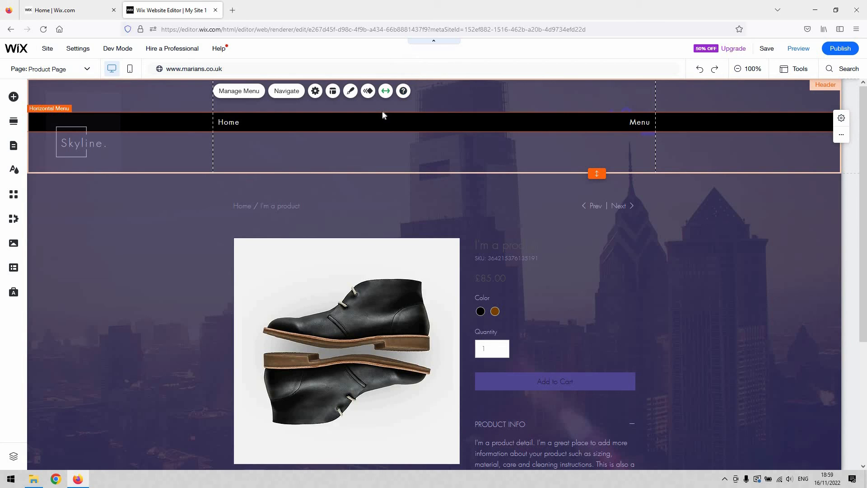
mouse_move(385, 90)
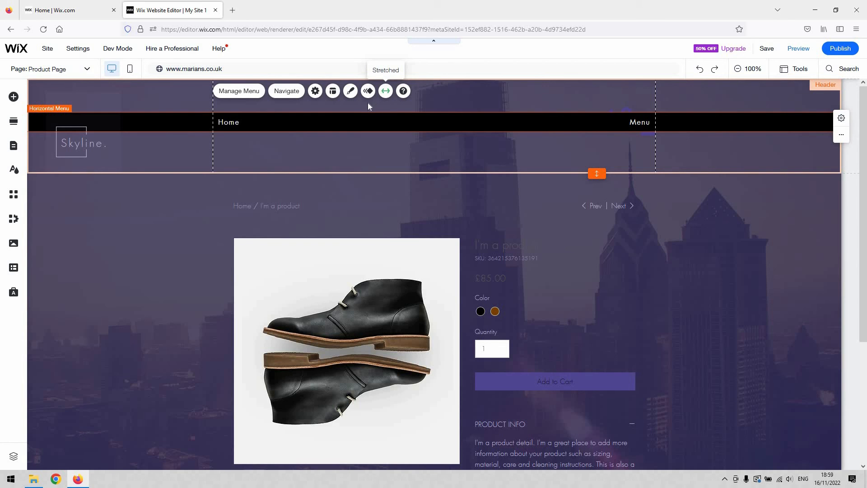
mouse_move(289, 109)
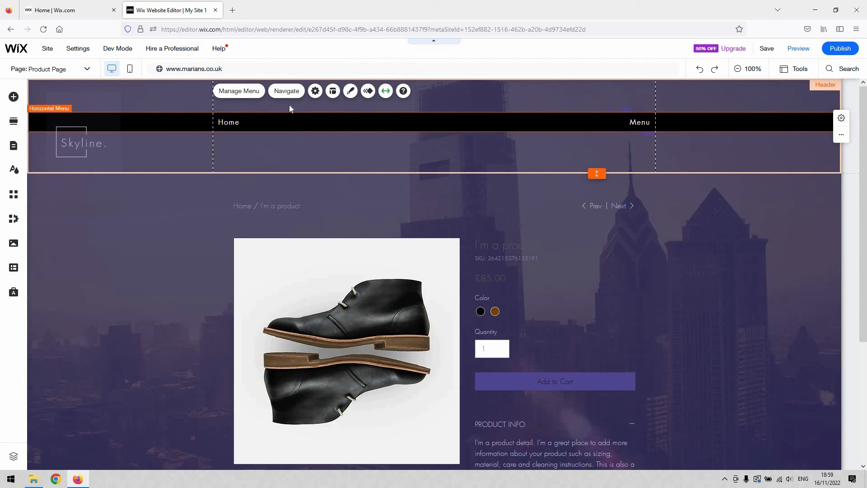